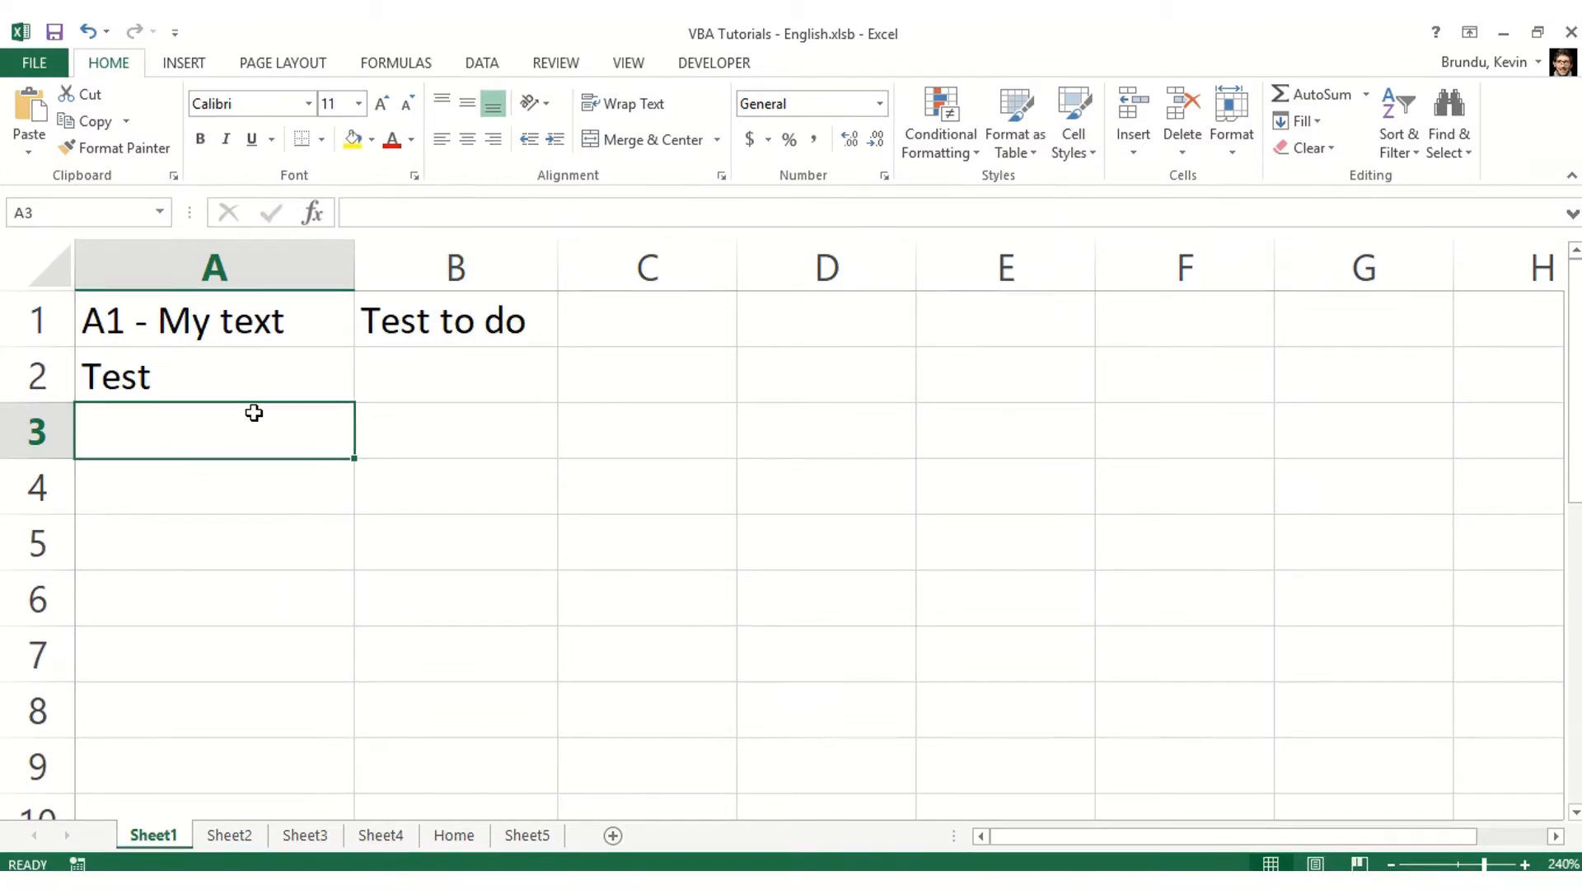
mouse_move(334, 740)
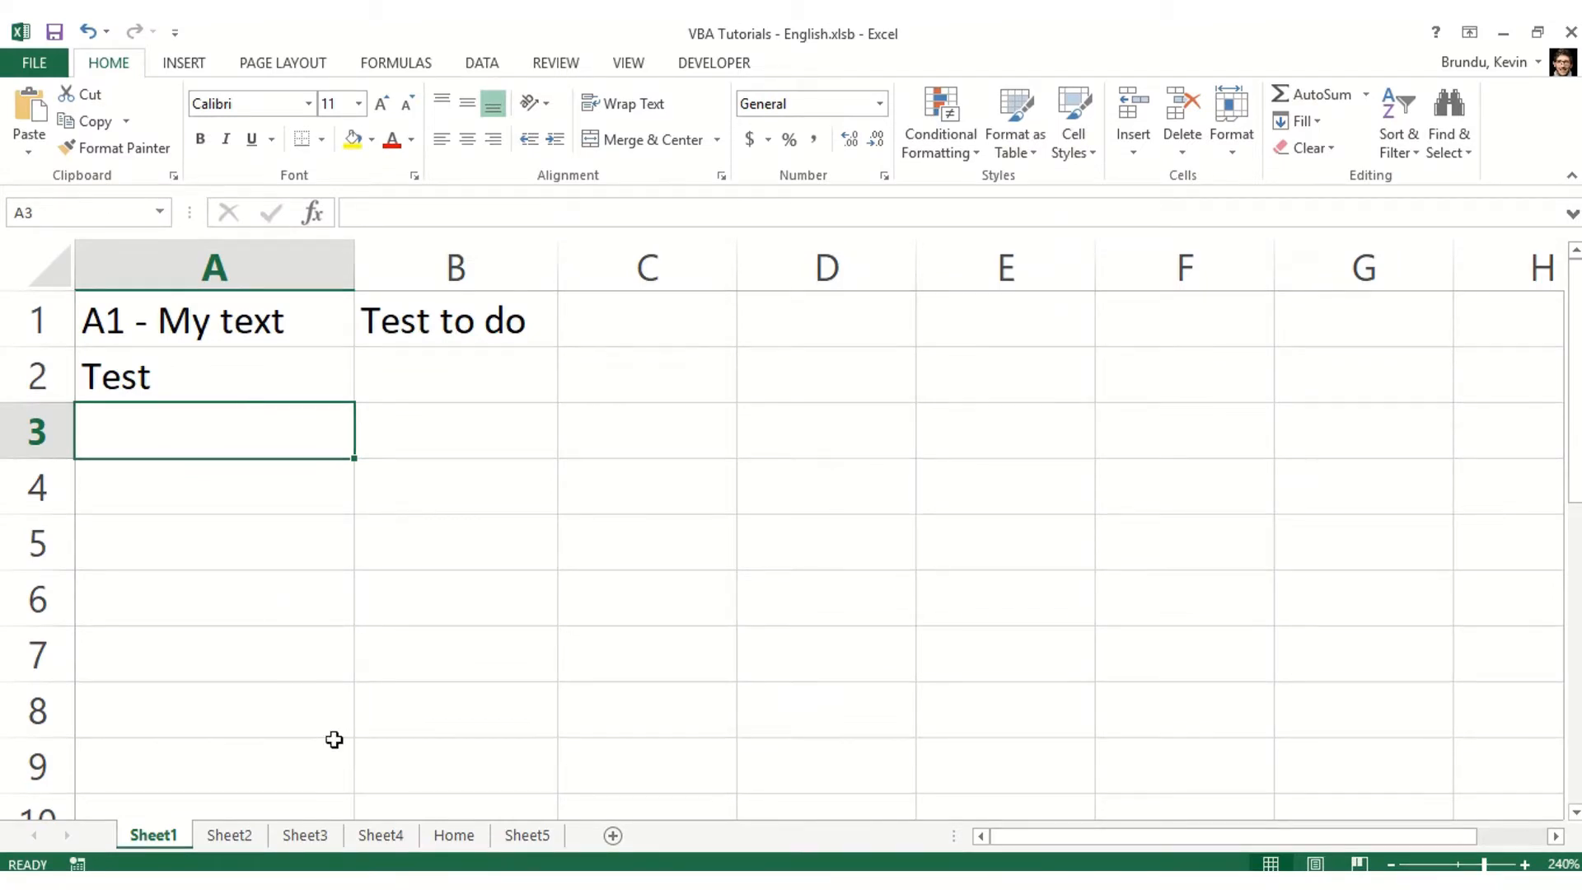
Look over the workbook's sheet tabs — Sheet3, Sheet5 and back to Sheet1 — before returning to the code
left_click(303, 834)
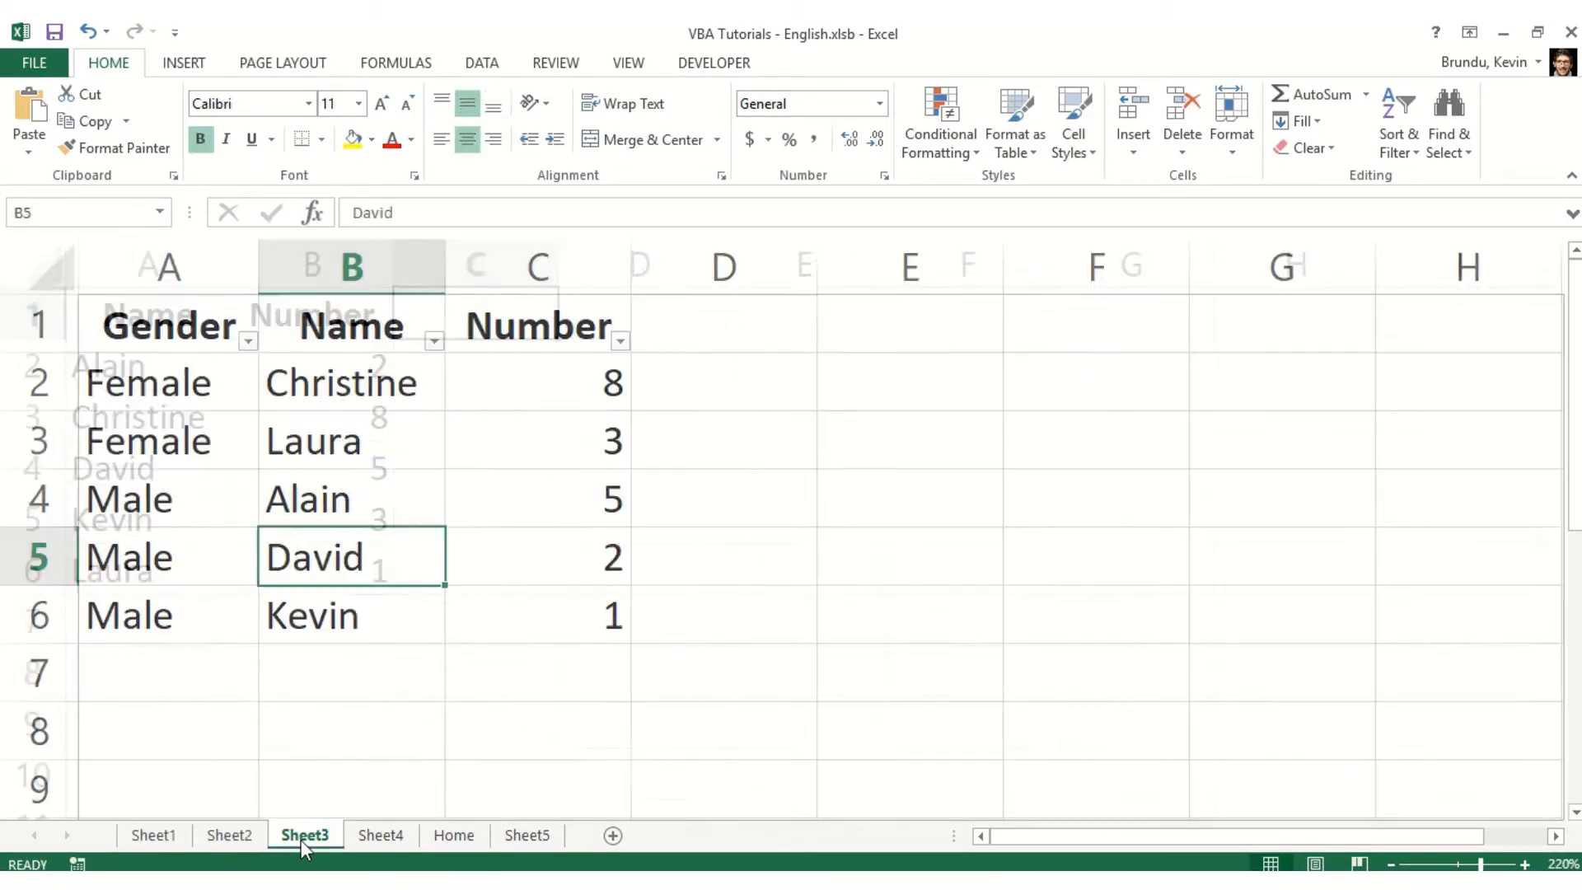
left_click(526, 834)
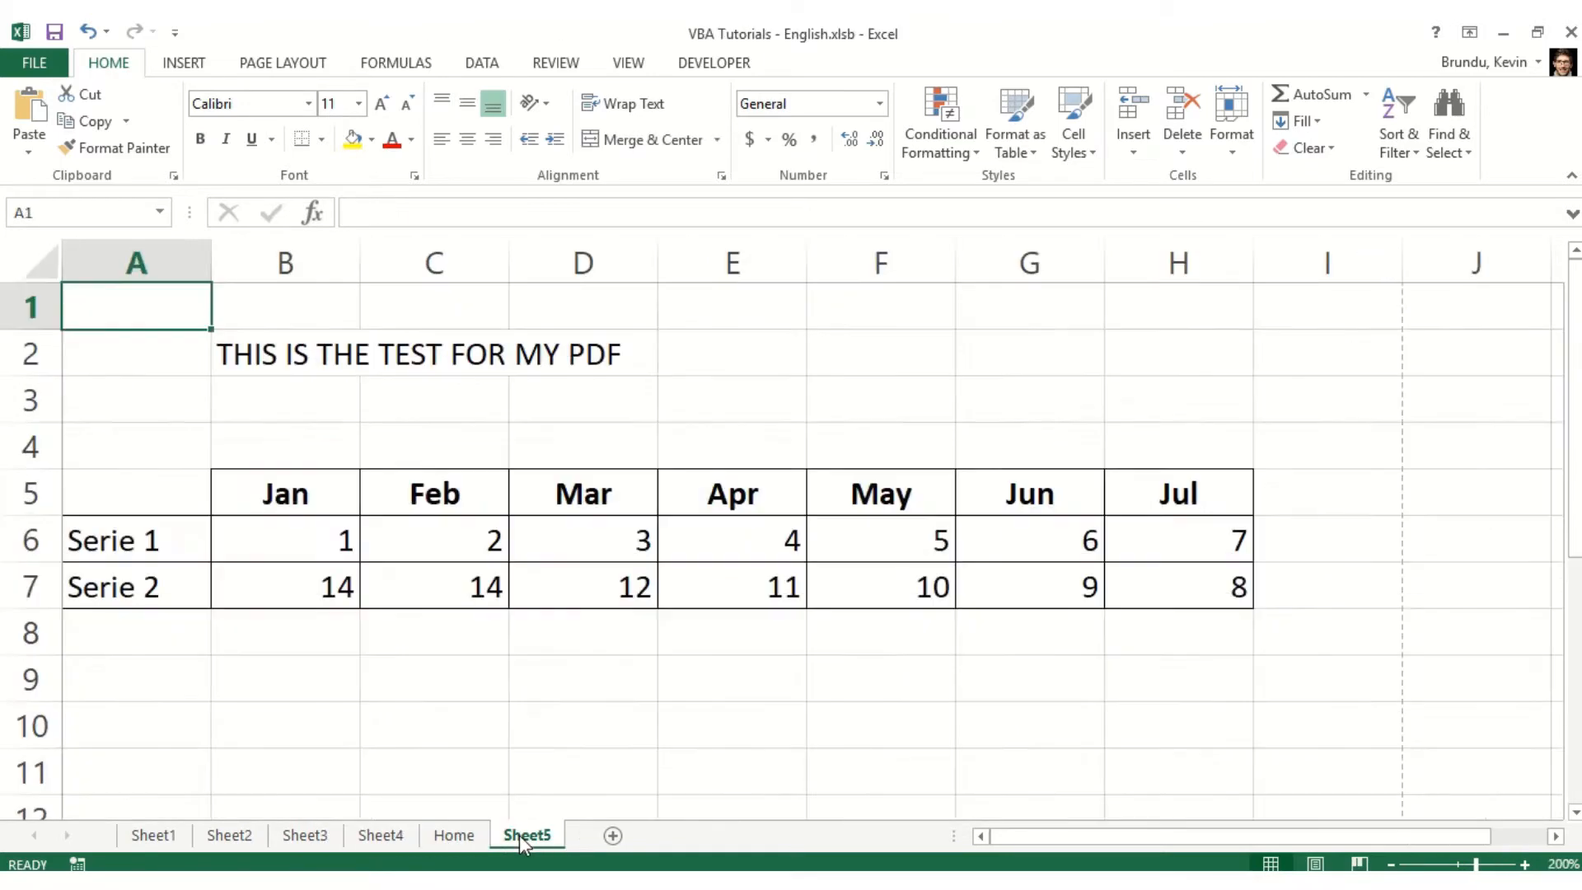
left_click(151, 834)
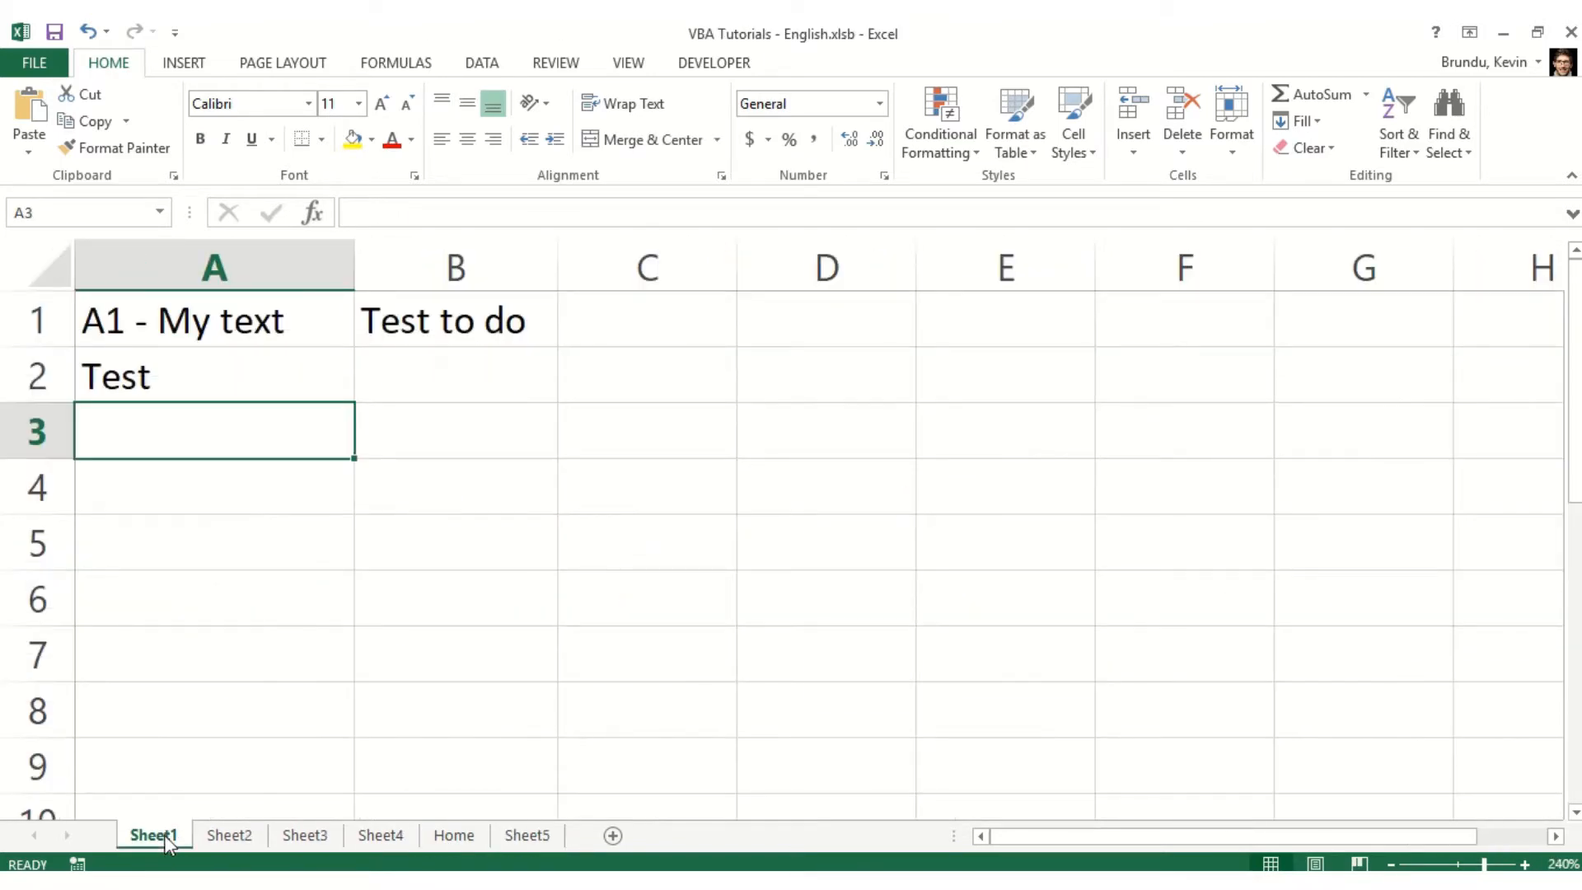
mouse_move(534, 847)
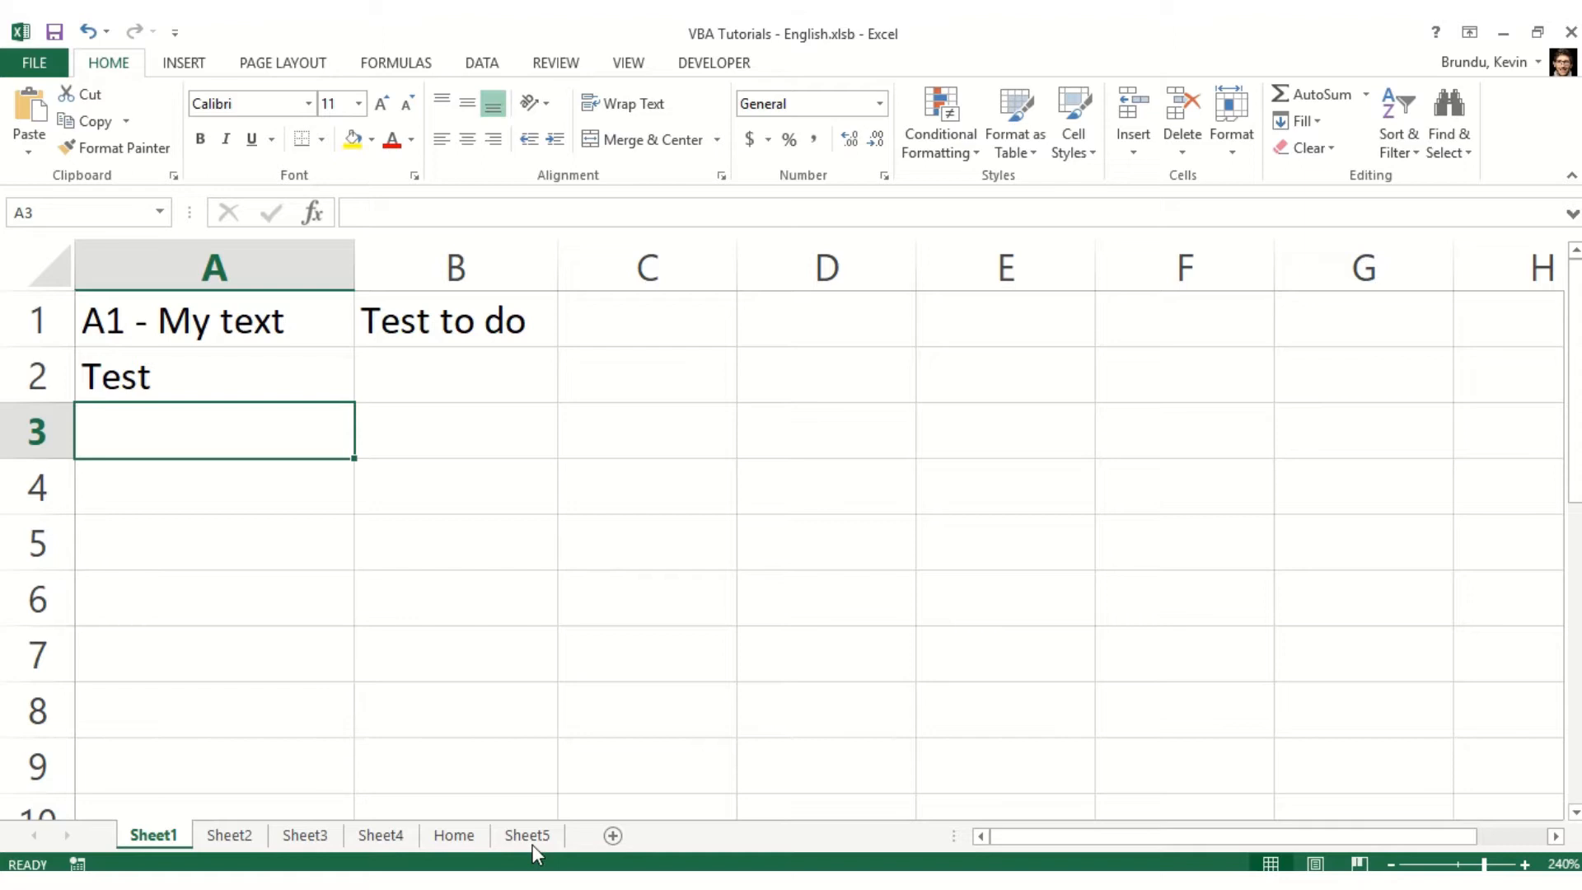
left_click(527, 834)
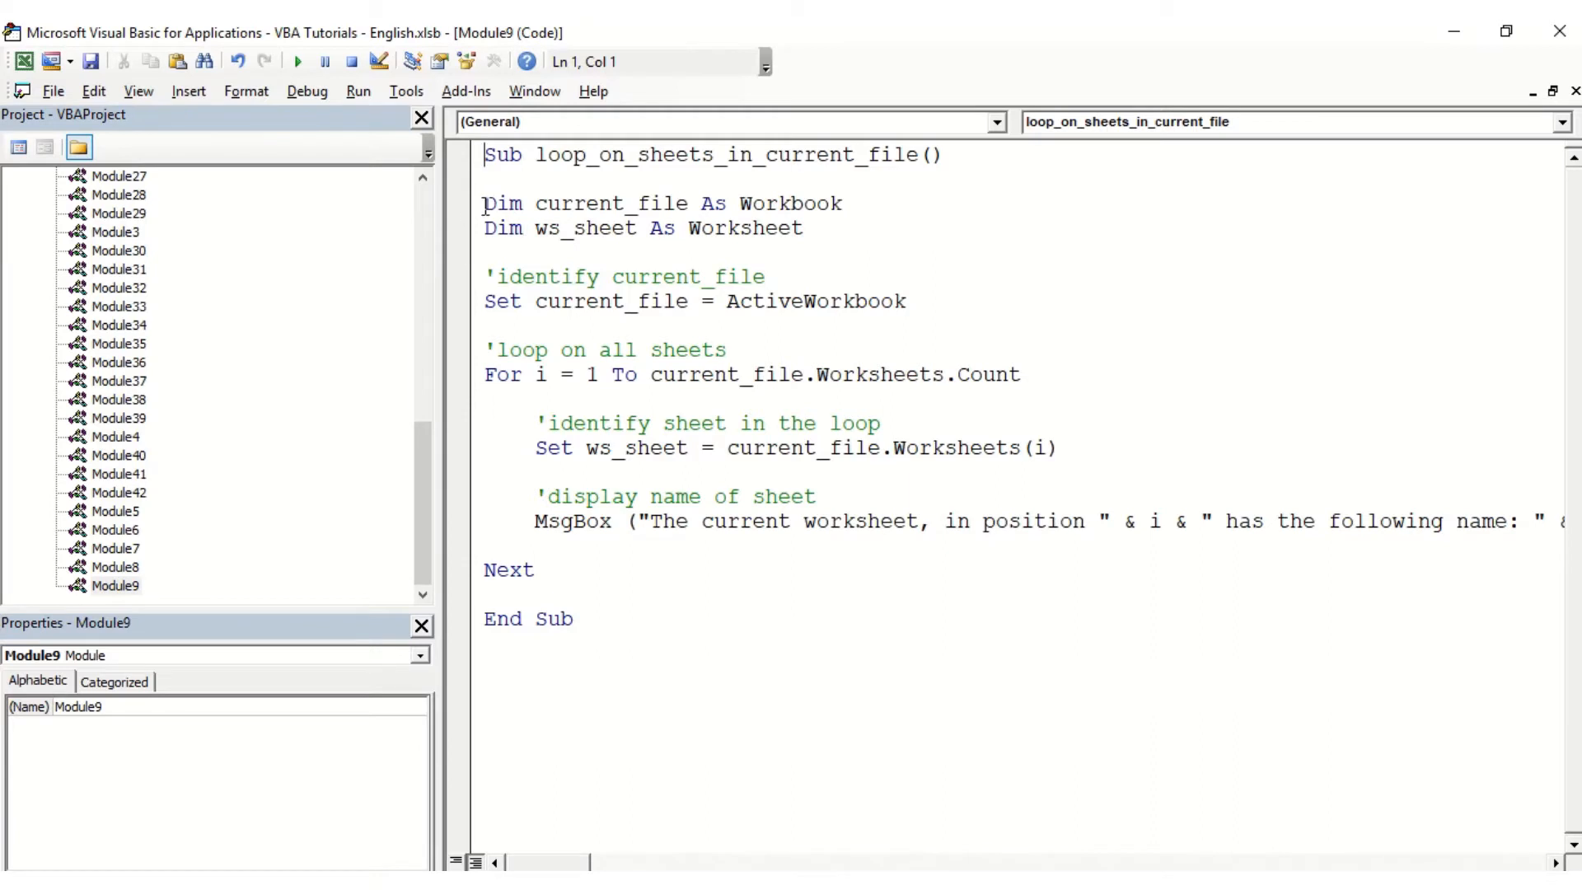
Review the macro's opening: the current-file comment, the loop-on-all-sheets comment and the worksheet-count loop bound
left_click_drag(484, 203, 808, 227)
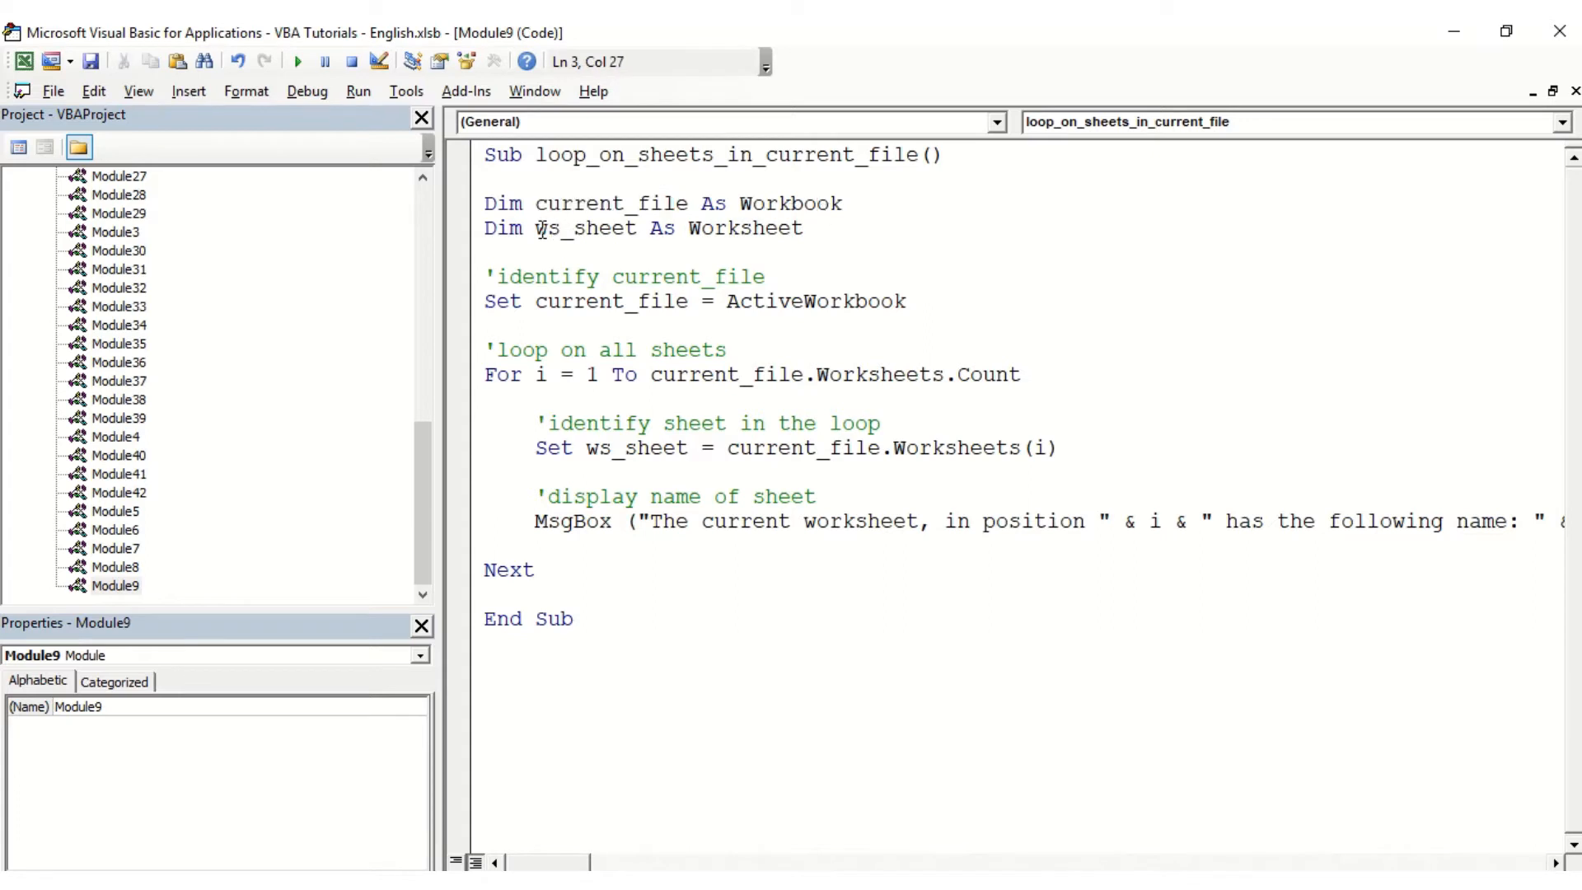
double_click(585, 227)
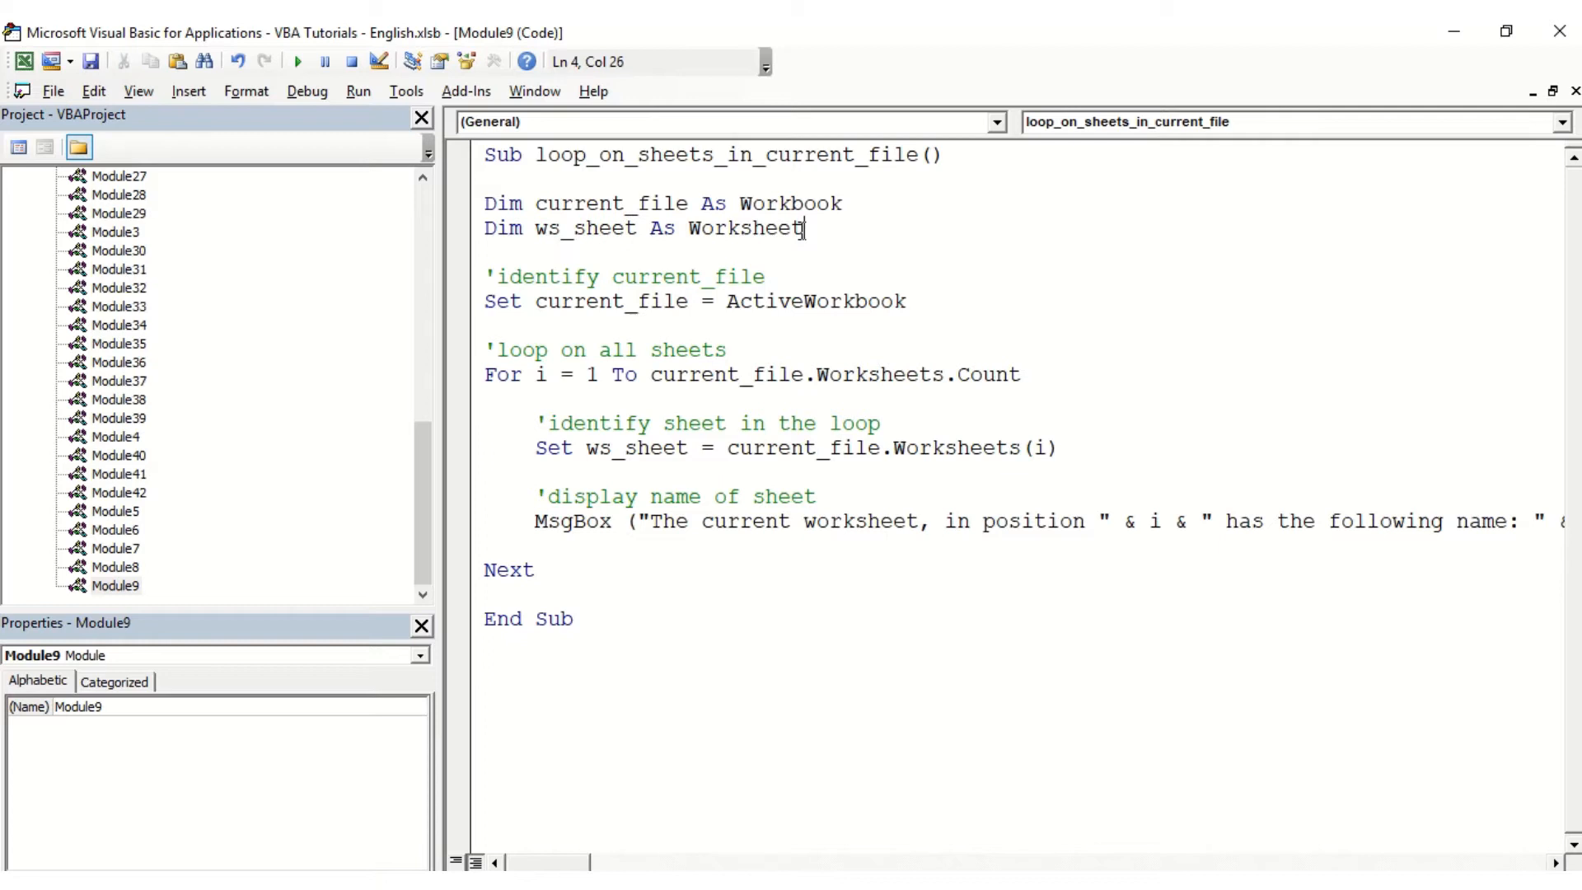
left_click(488, 275)
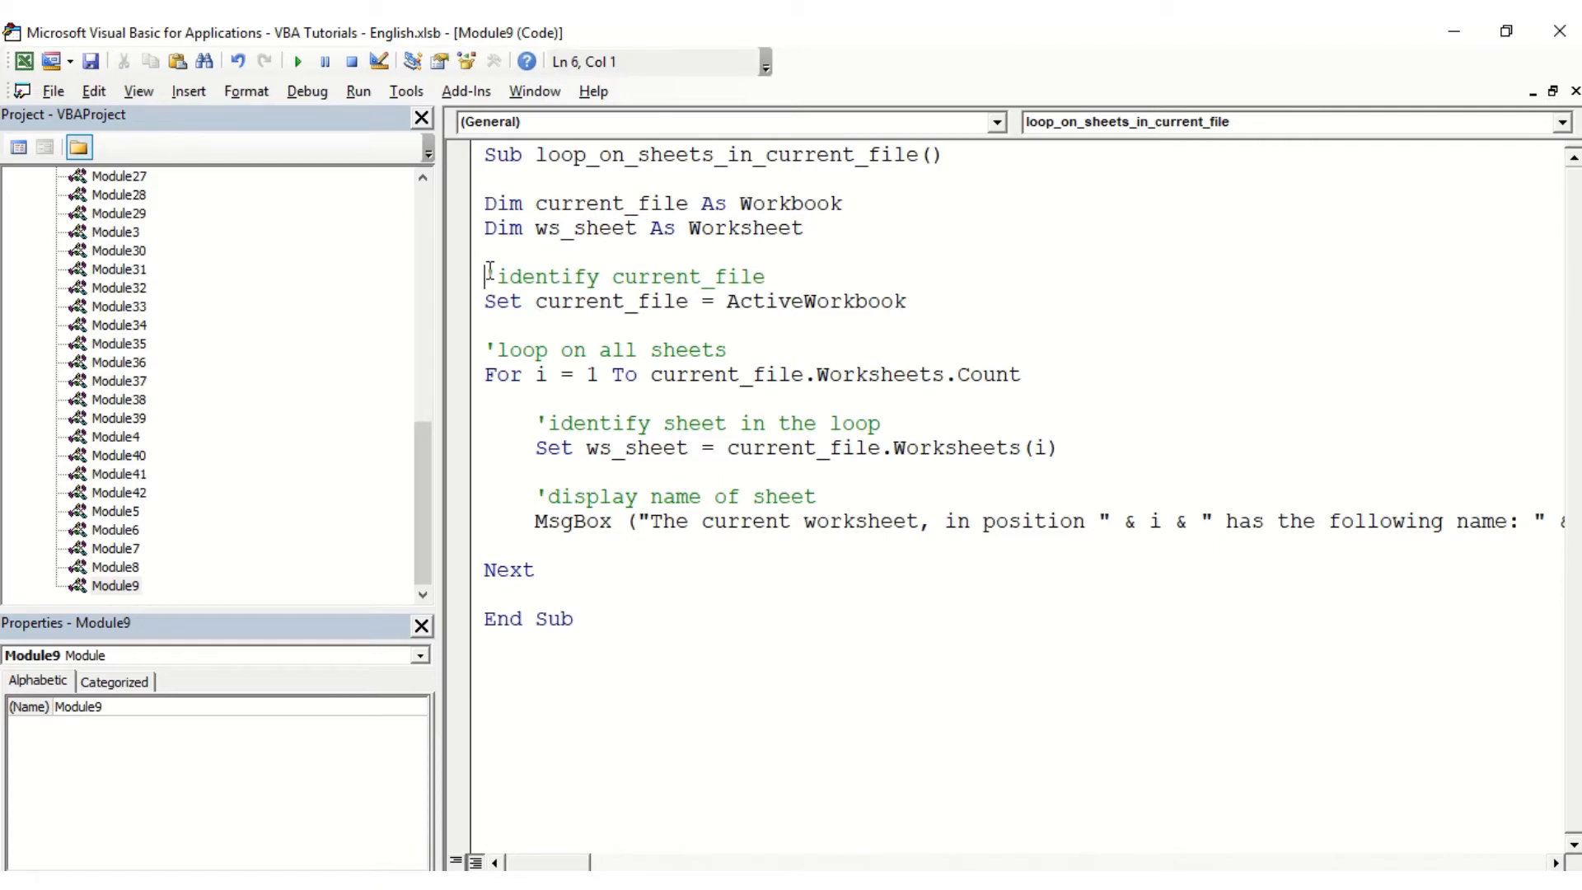
left_click_drag(485, 277, 764, 277)
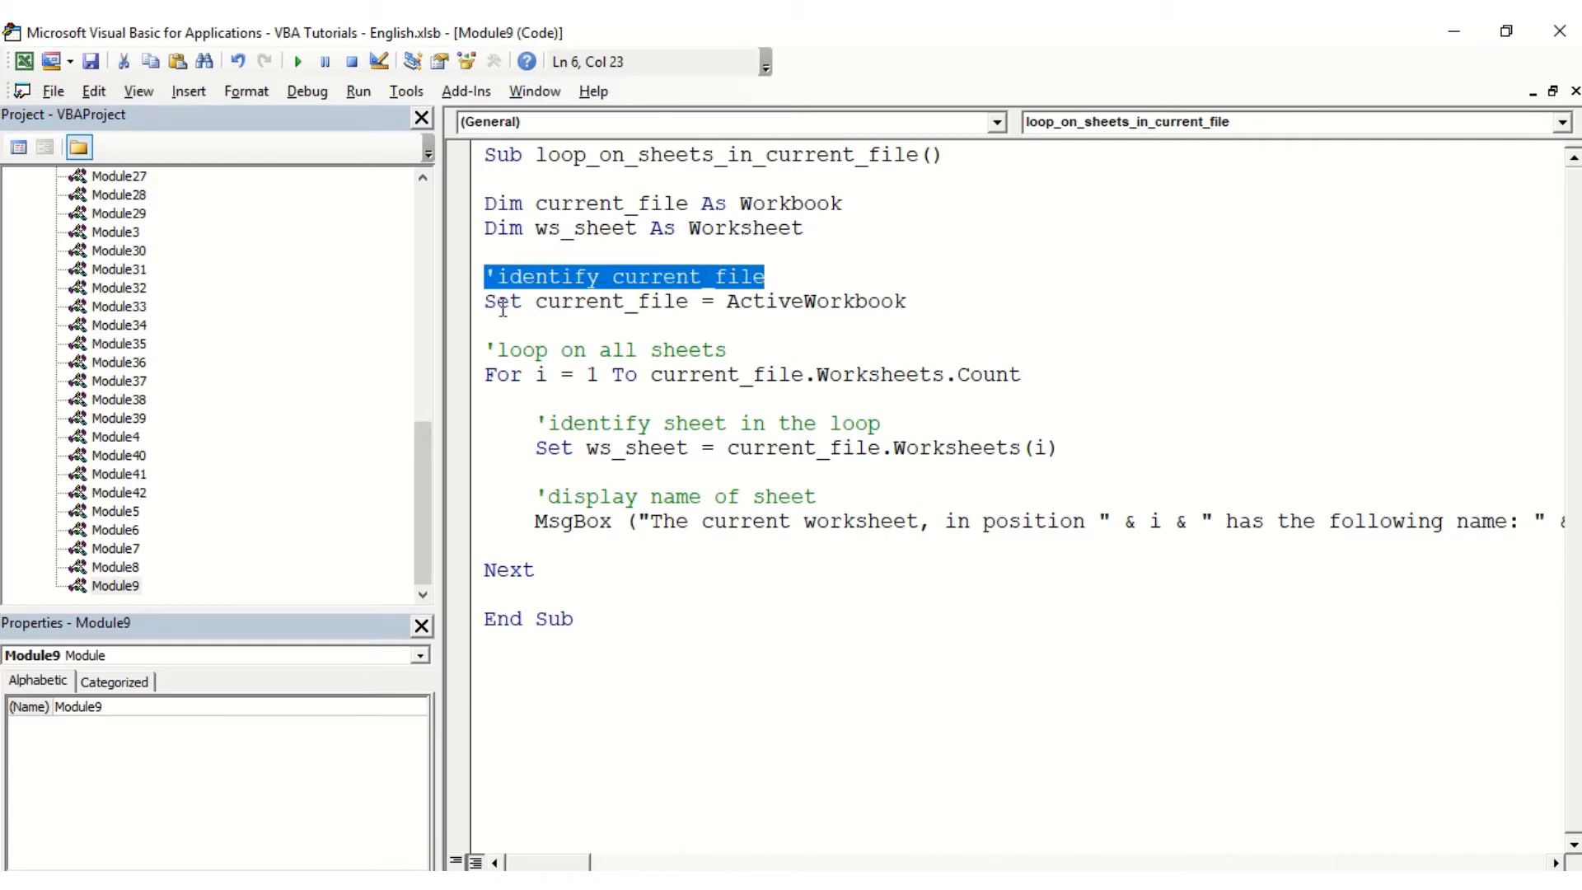
left_click(689, 299)
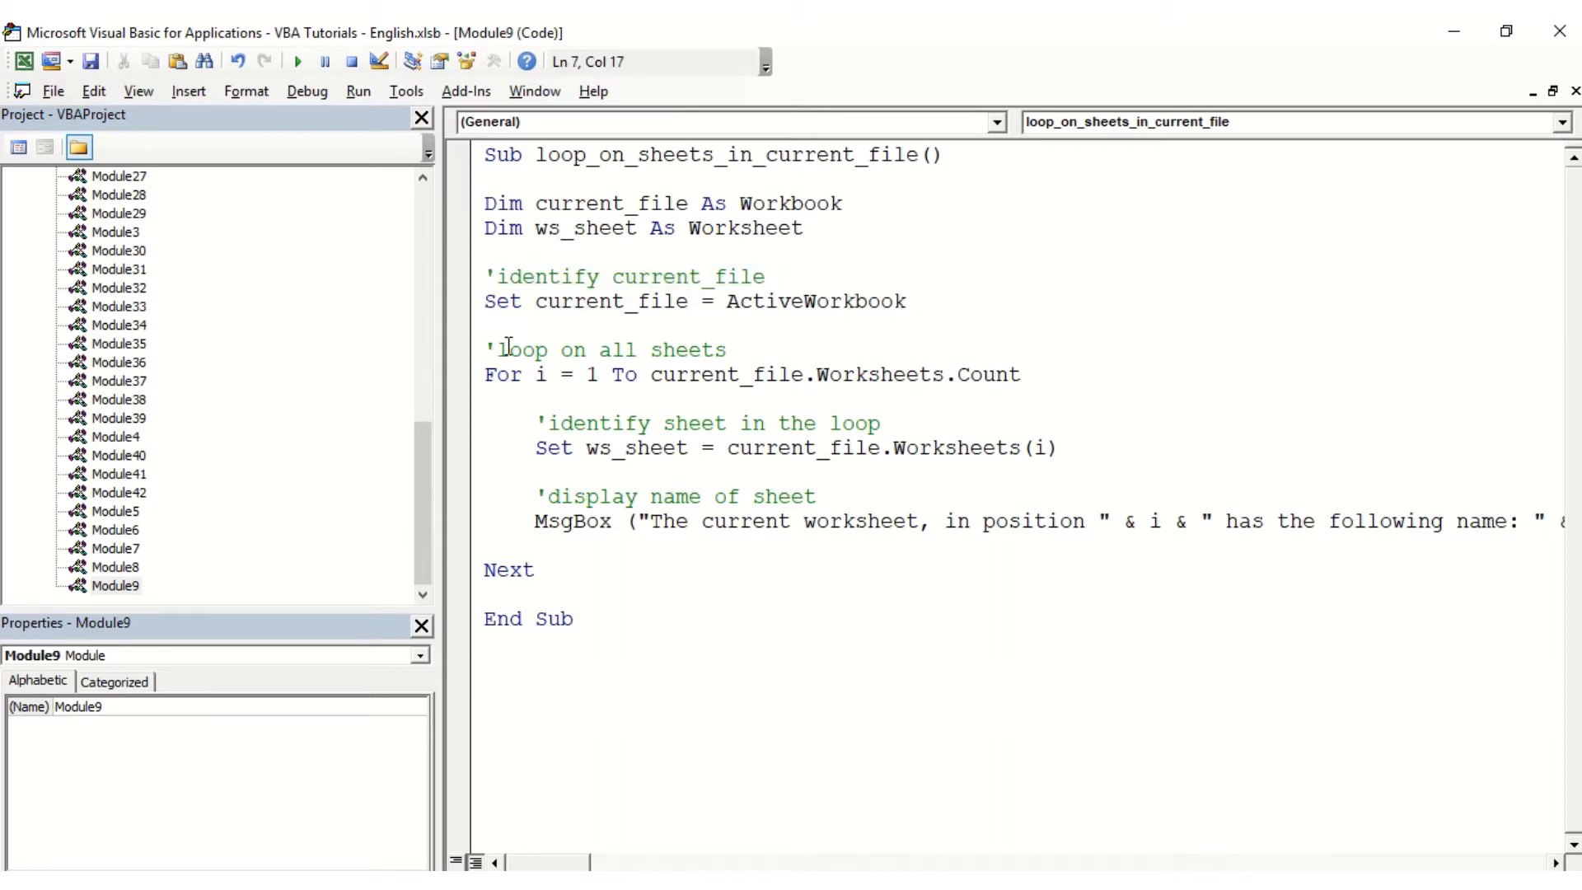
triple_click(603, 350)
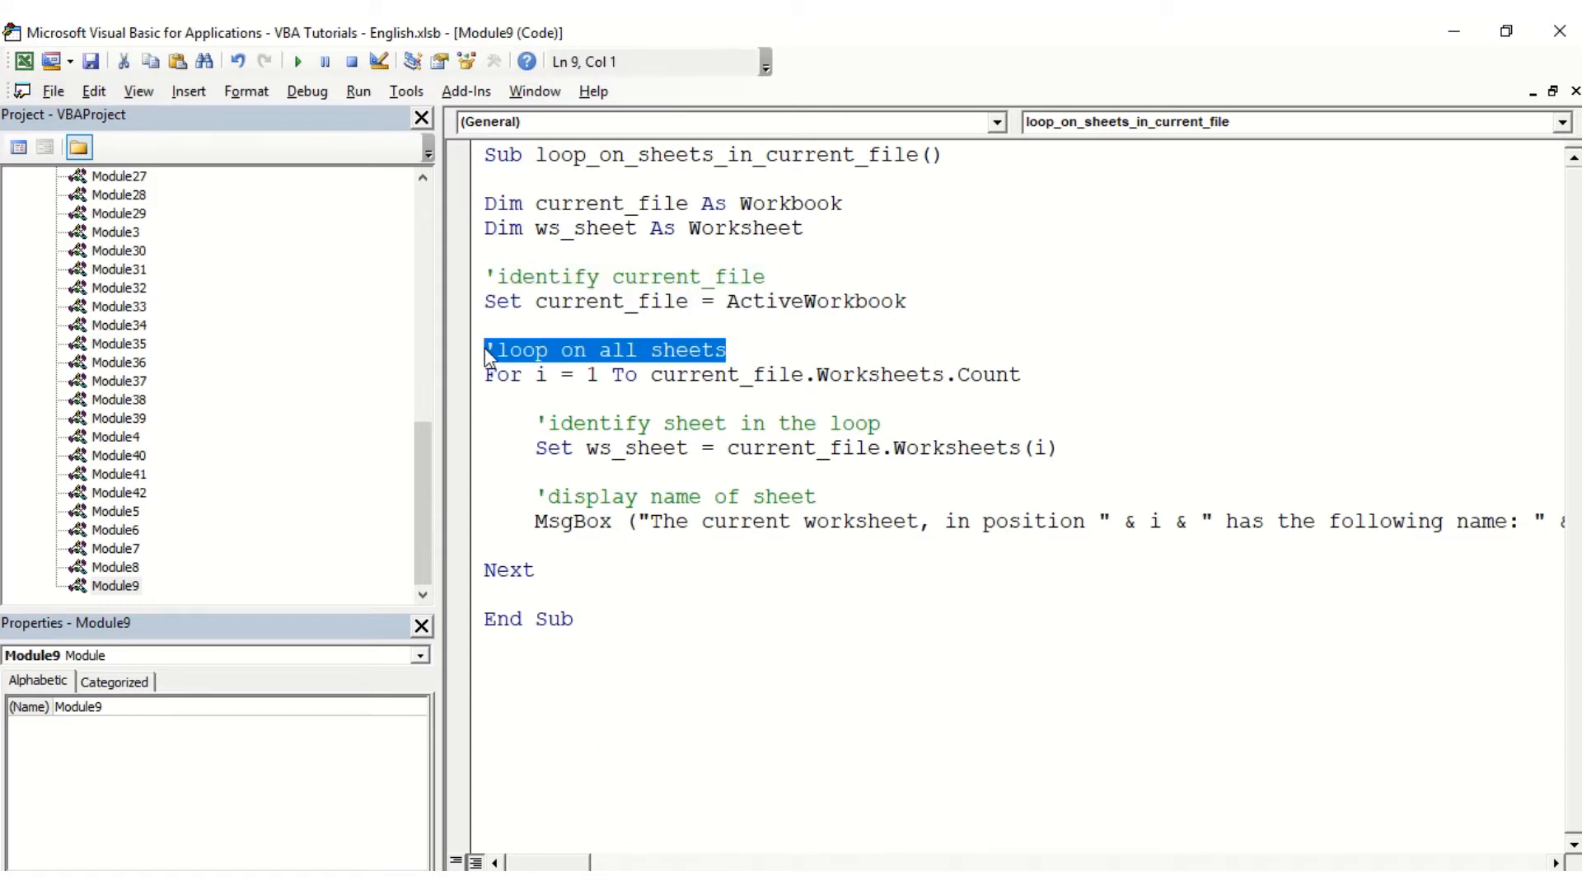
left_click(542, 349)
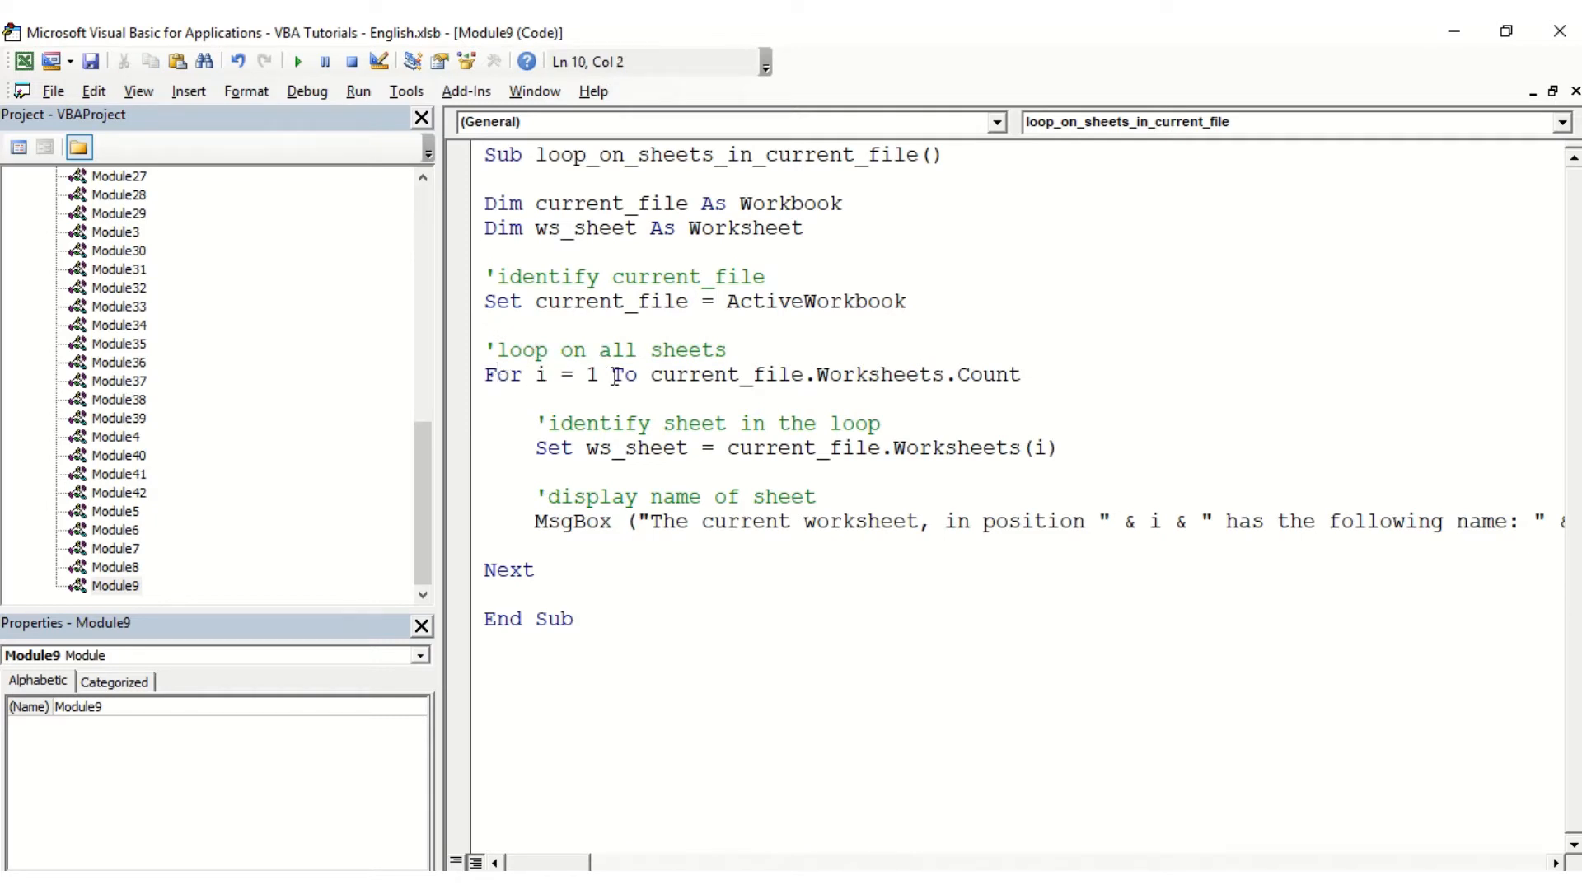
left_click(646, 375)
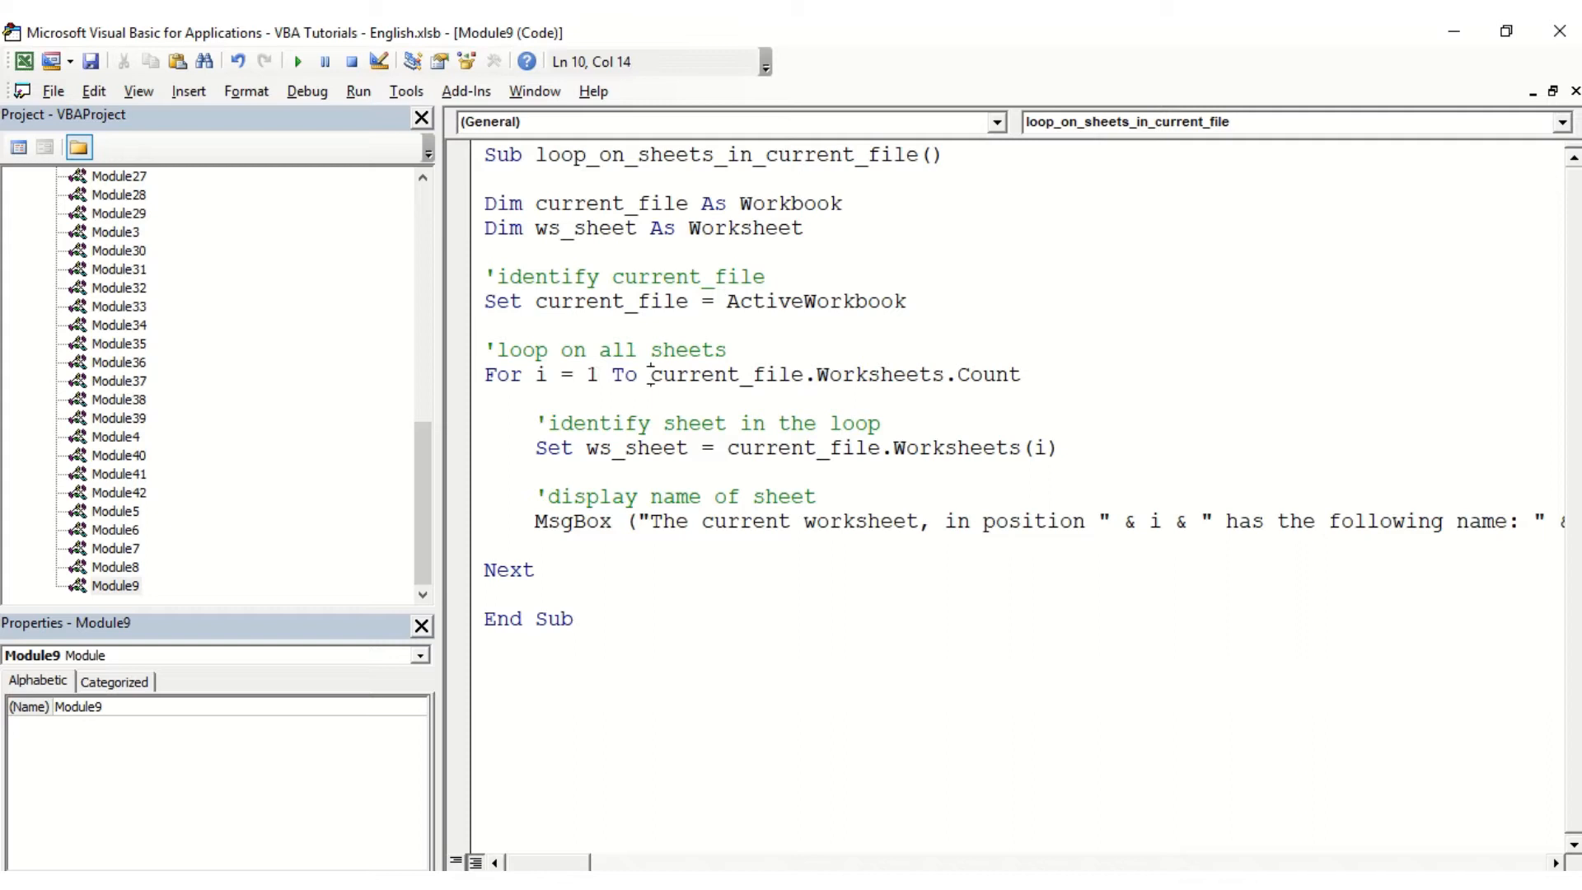
double_click(725, 375)
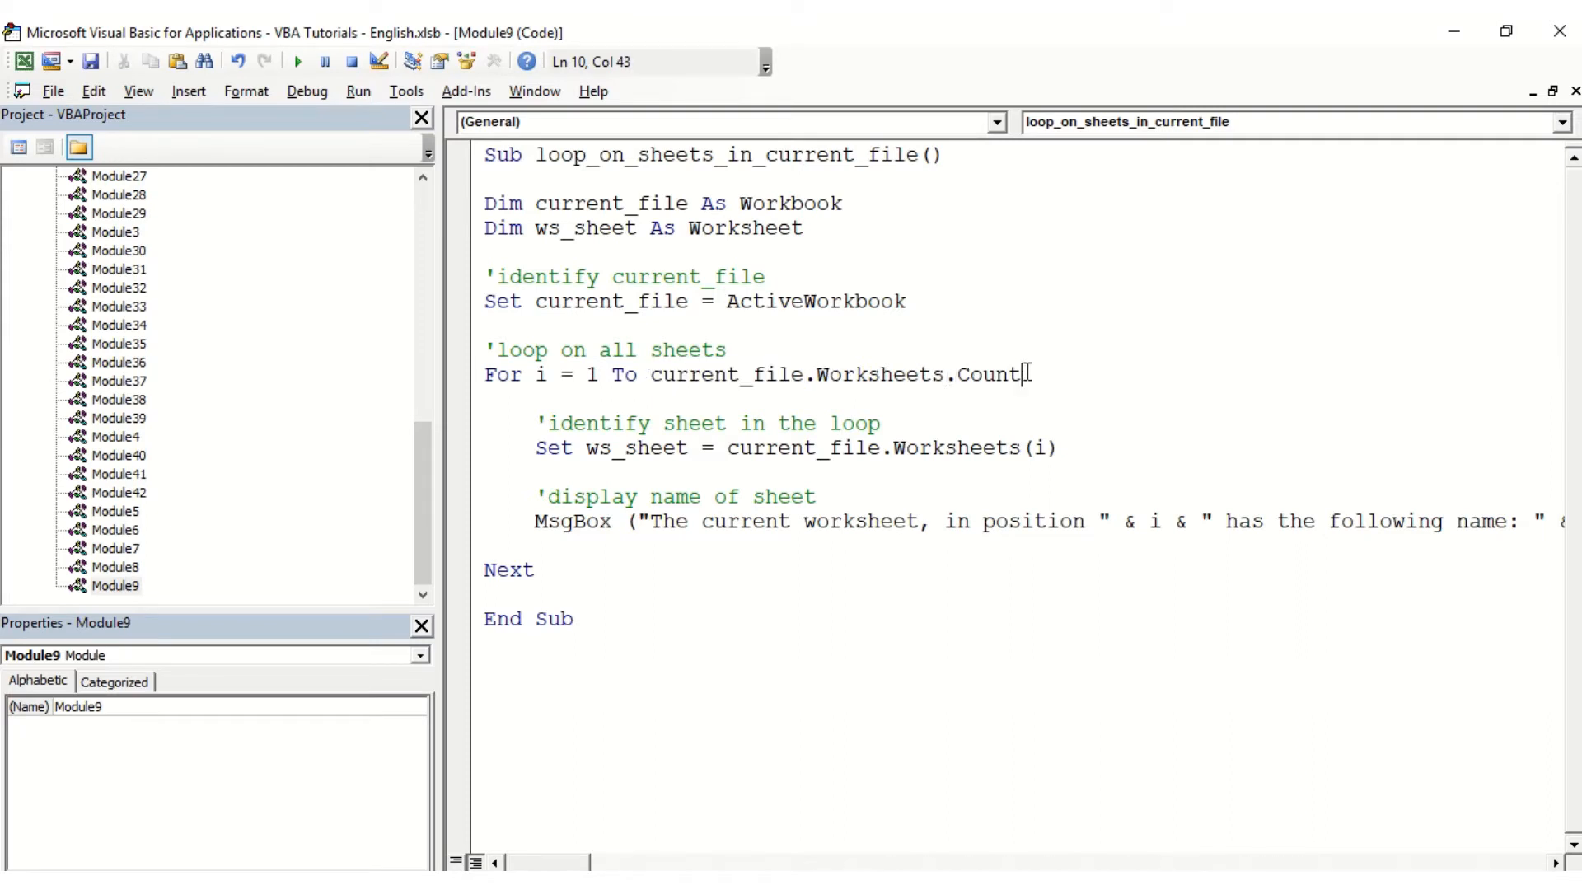
left_click_drag(1024, 374, 651, 374)
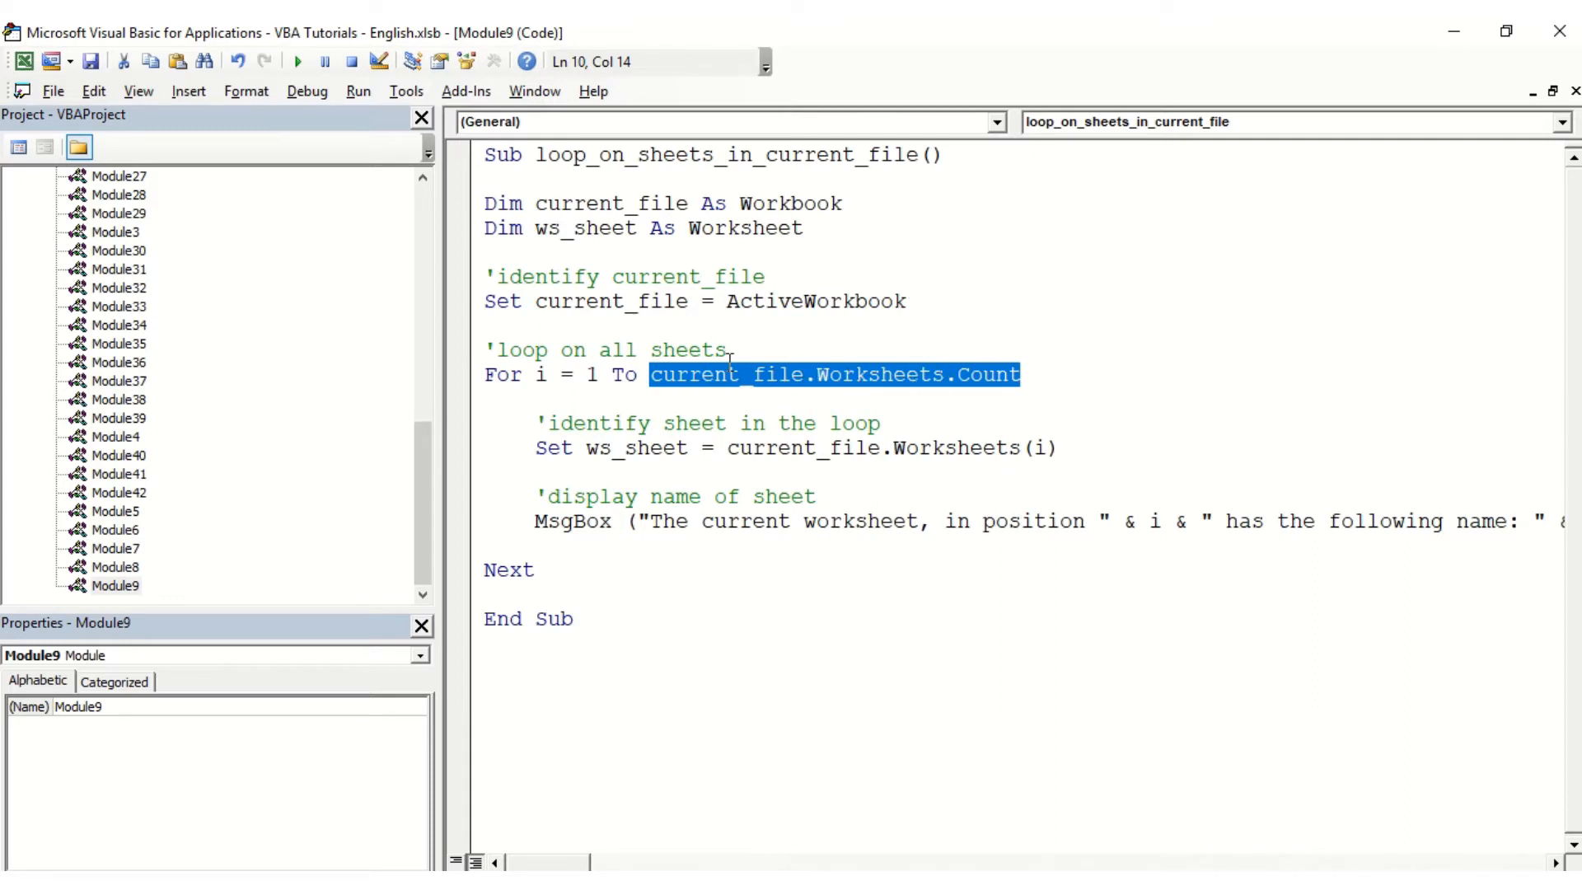
Review the loop body: the sheet-identification comment, the ws_sheet assignment and the message box using position i
left_click(483, 413)
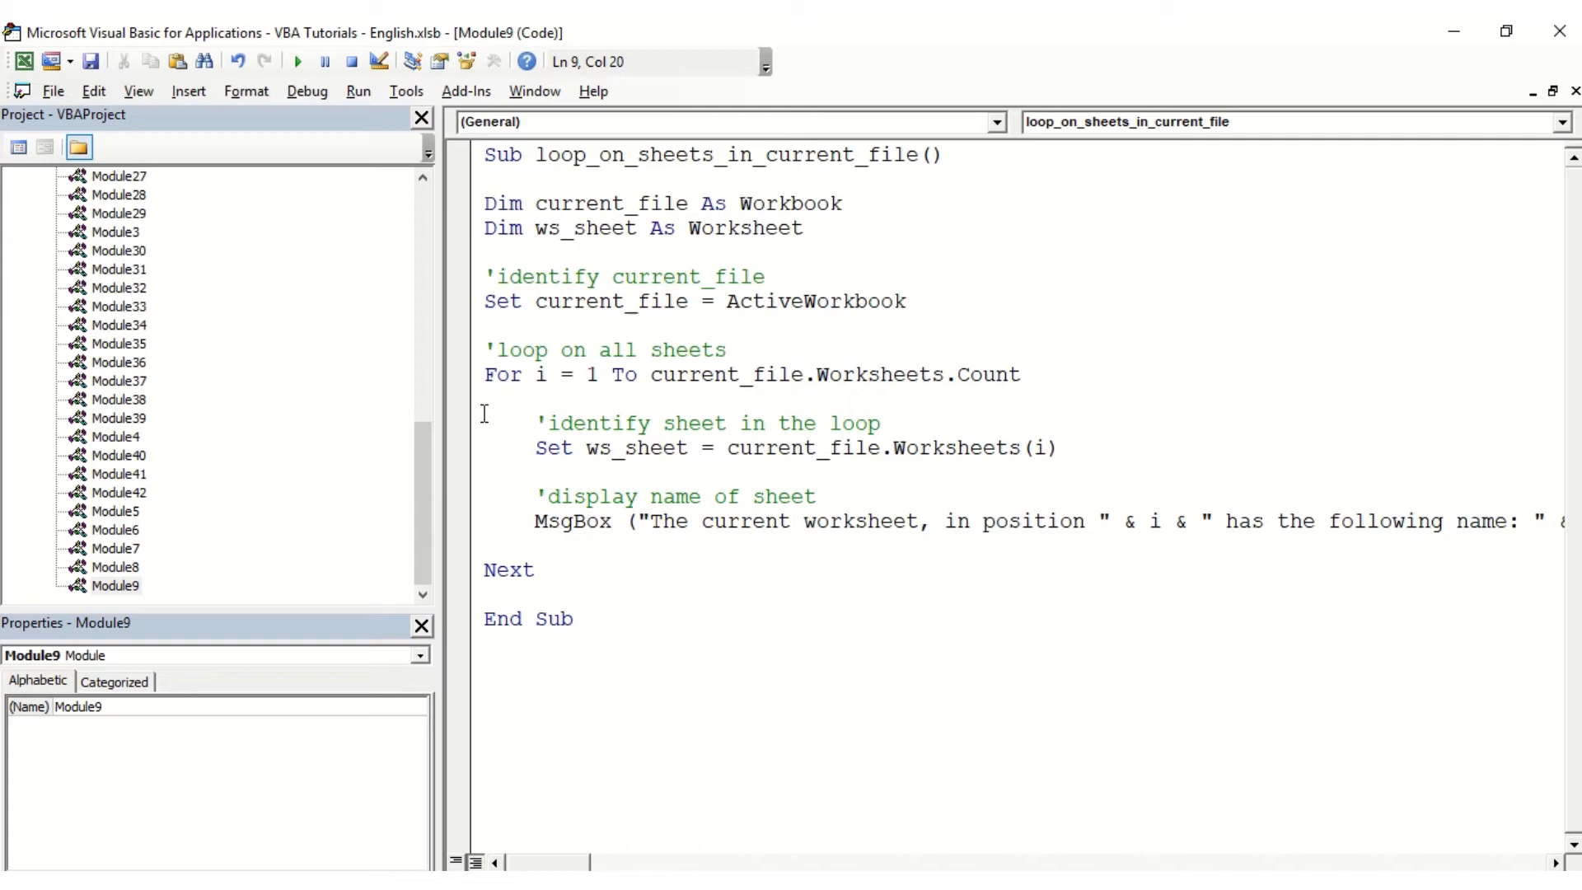
left_click(510, 570)
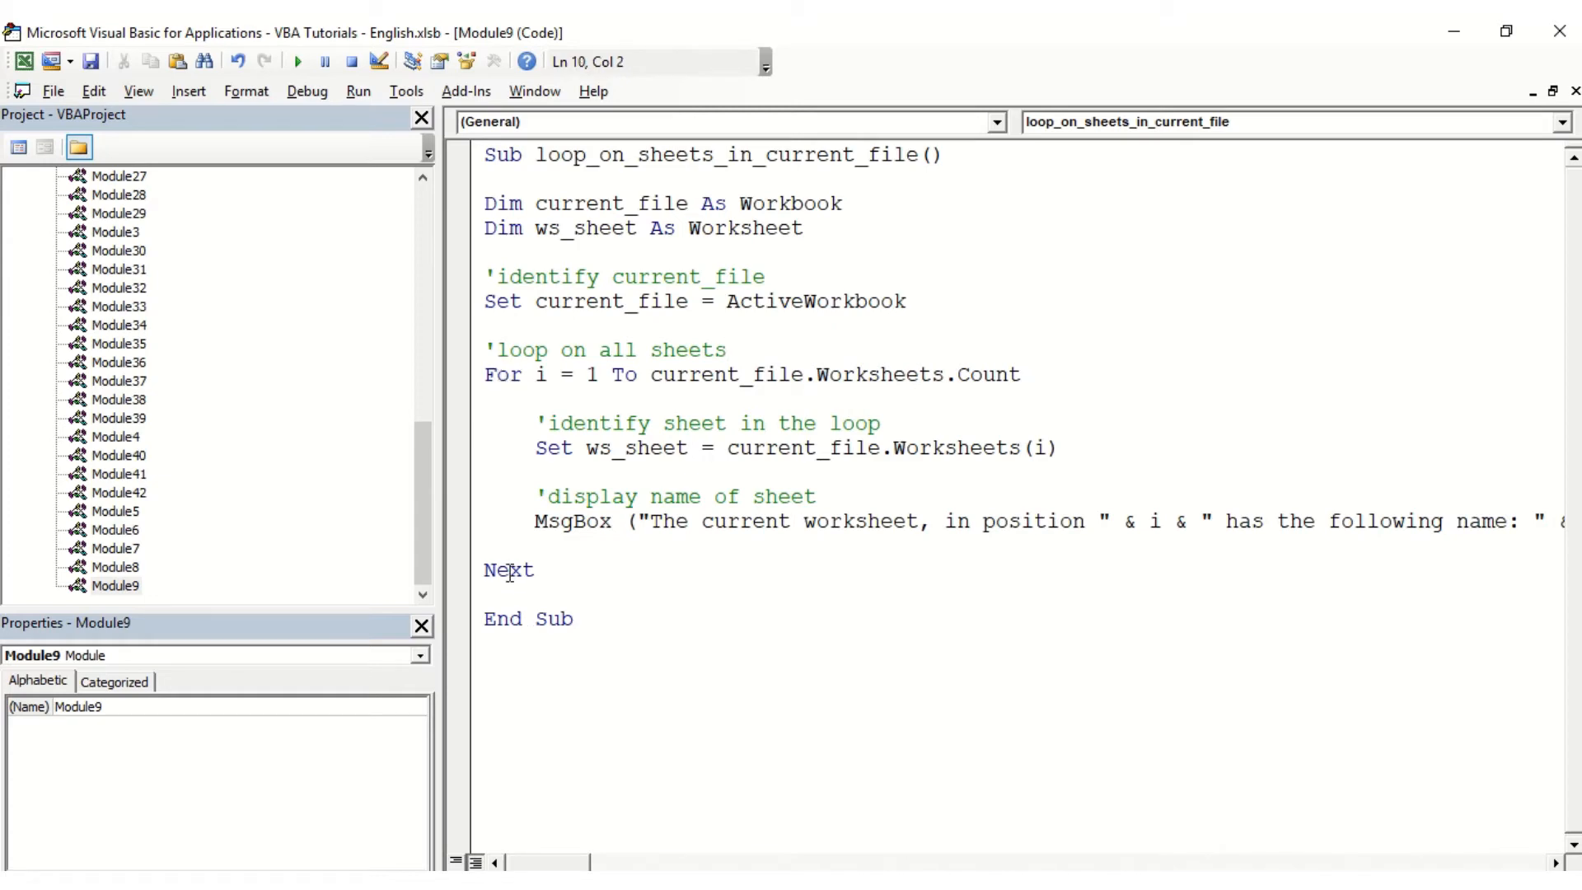
double_click(595, 423)
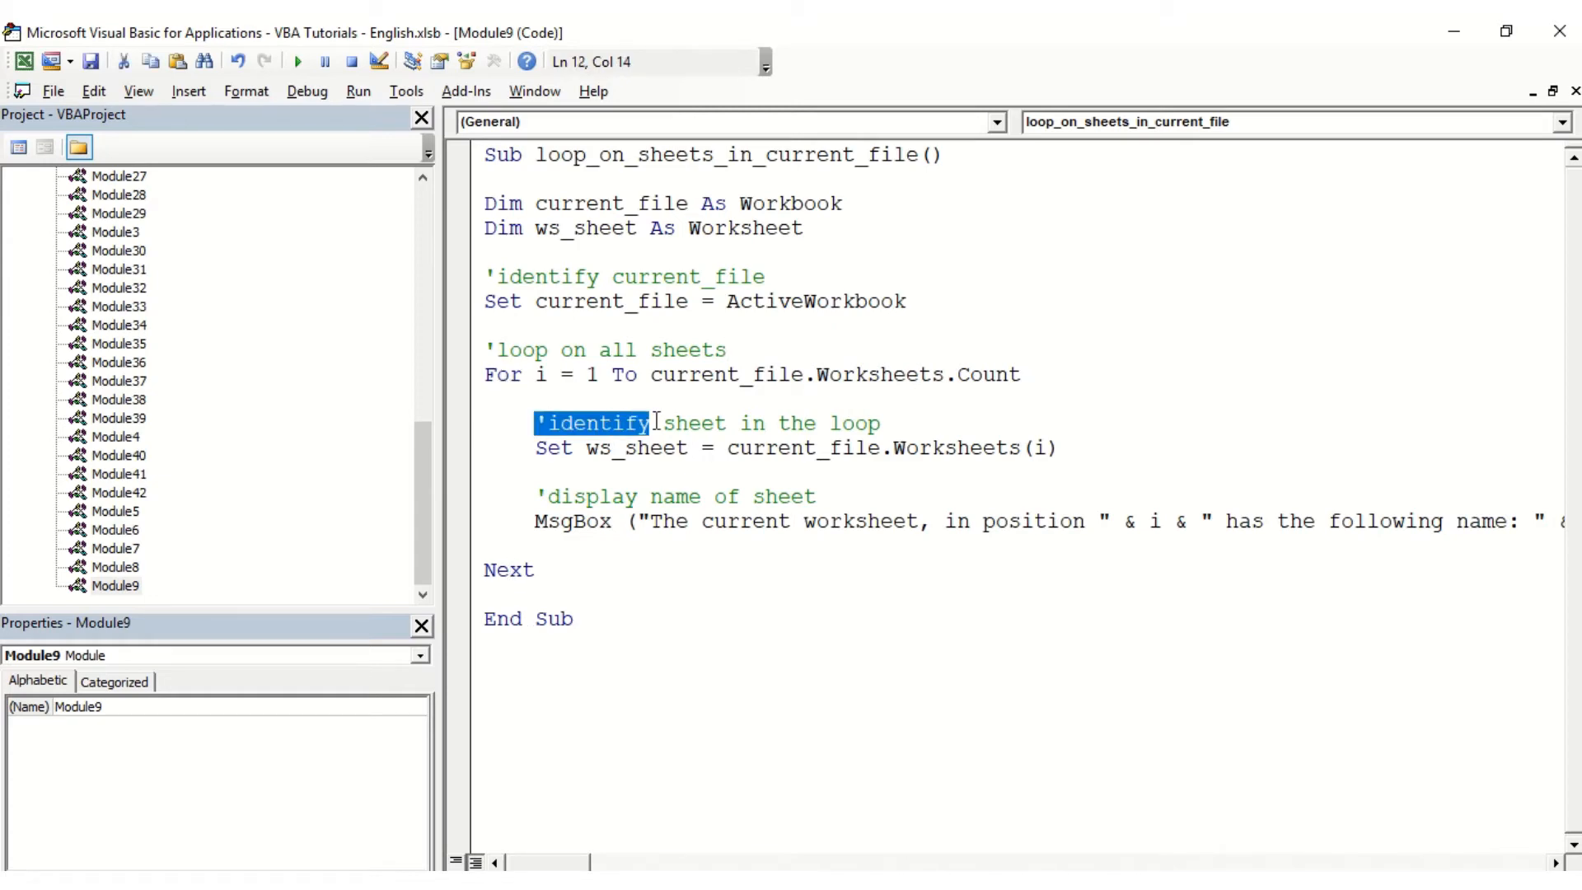
left_click(751, 447)
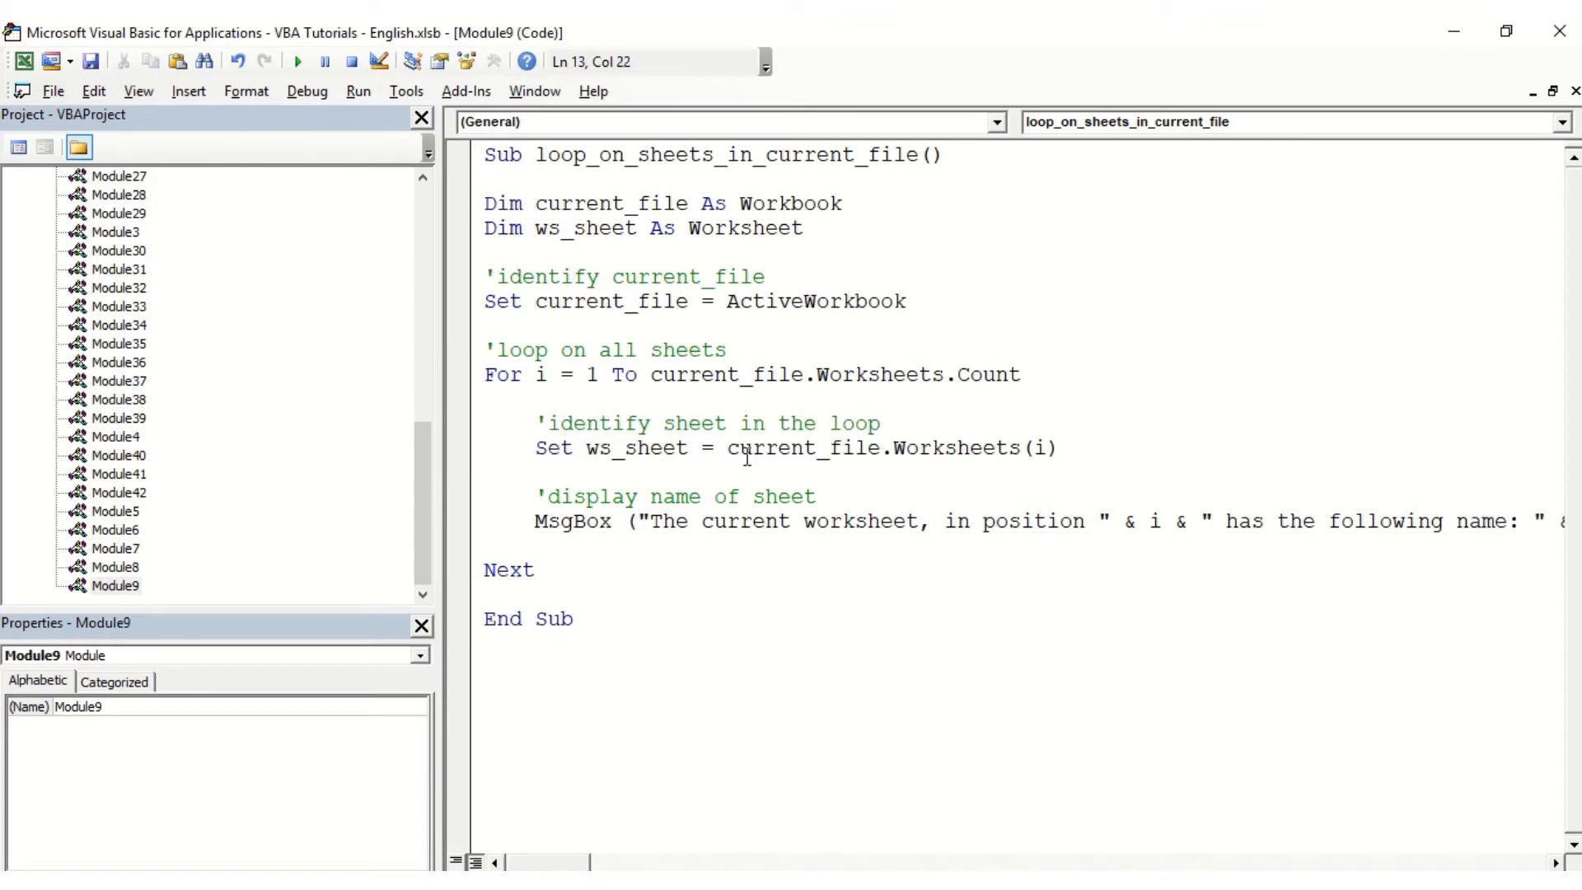
mouse_move(911, 460)
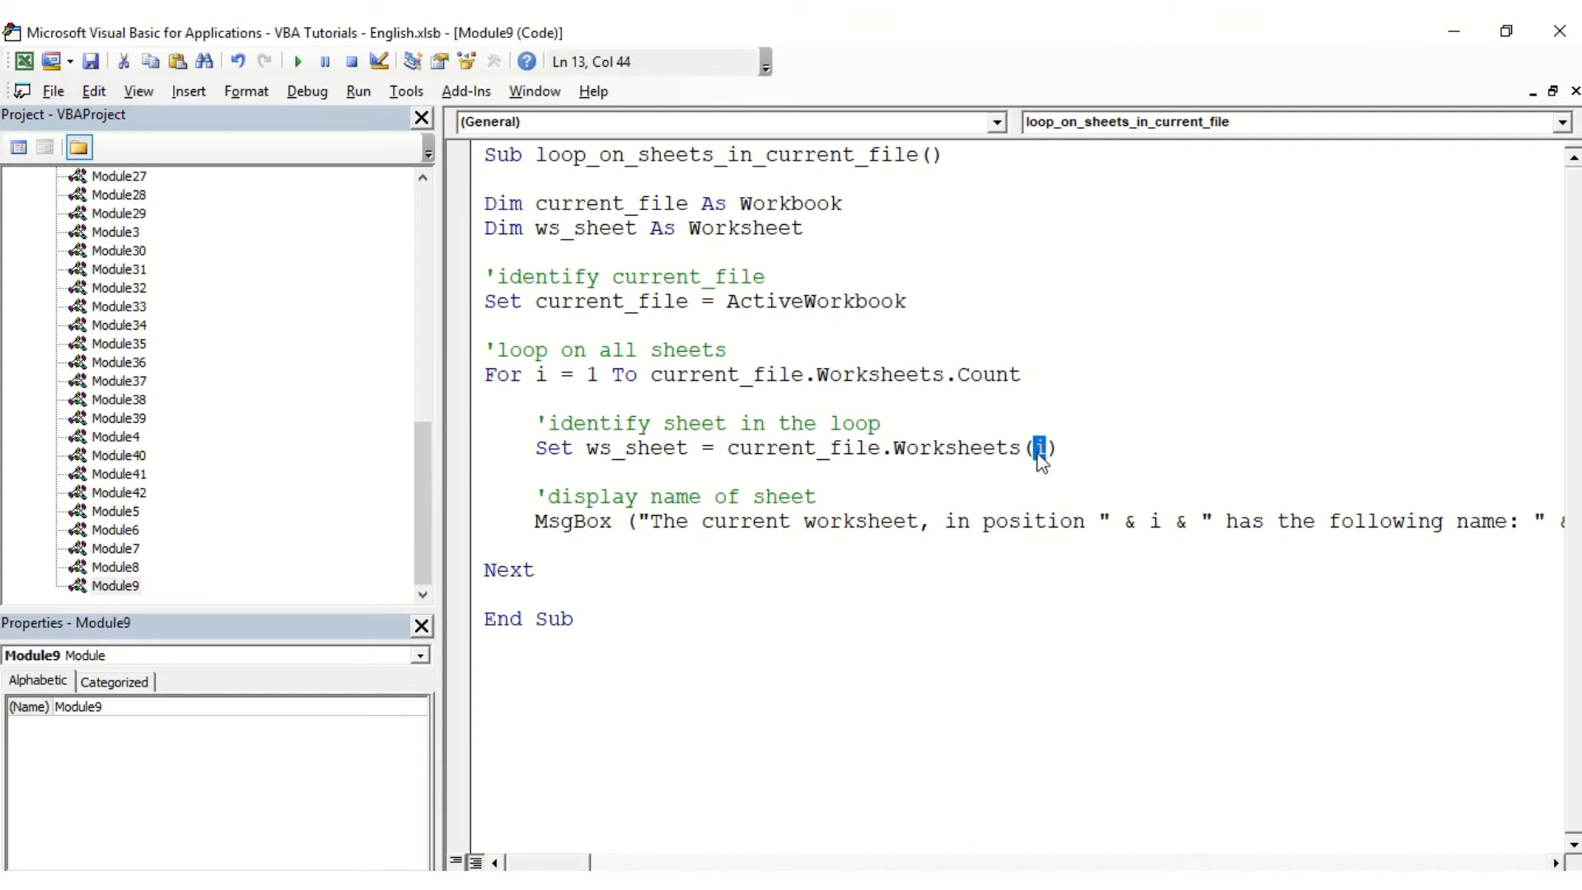
mouse_move(875, 407)
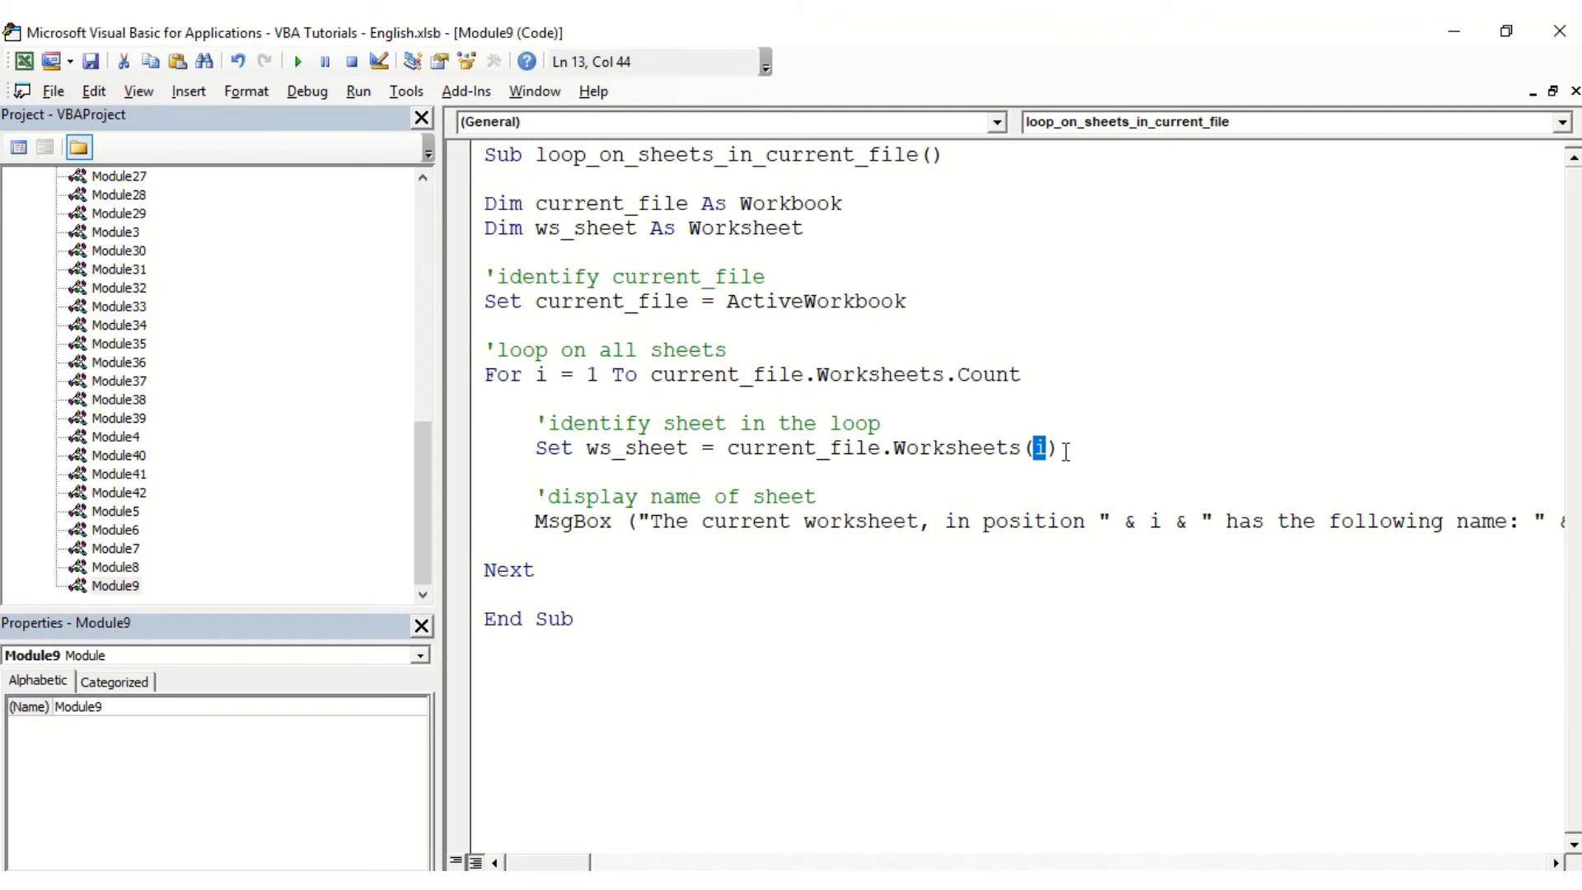
left_click(615, 522)
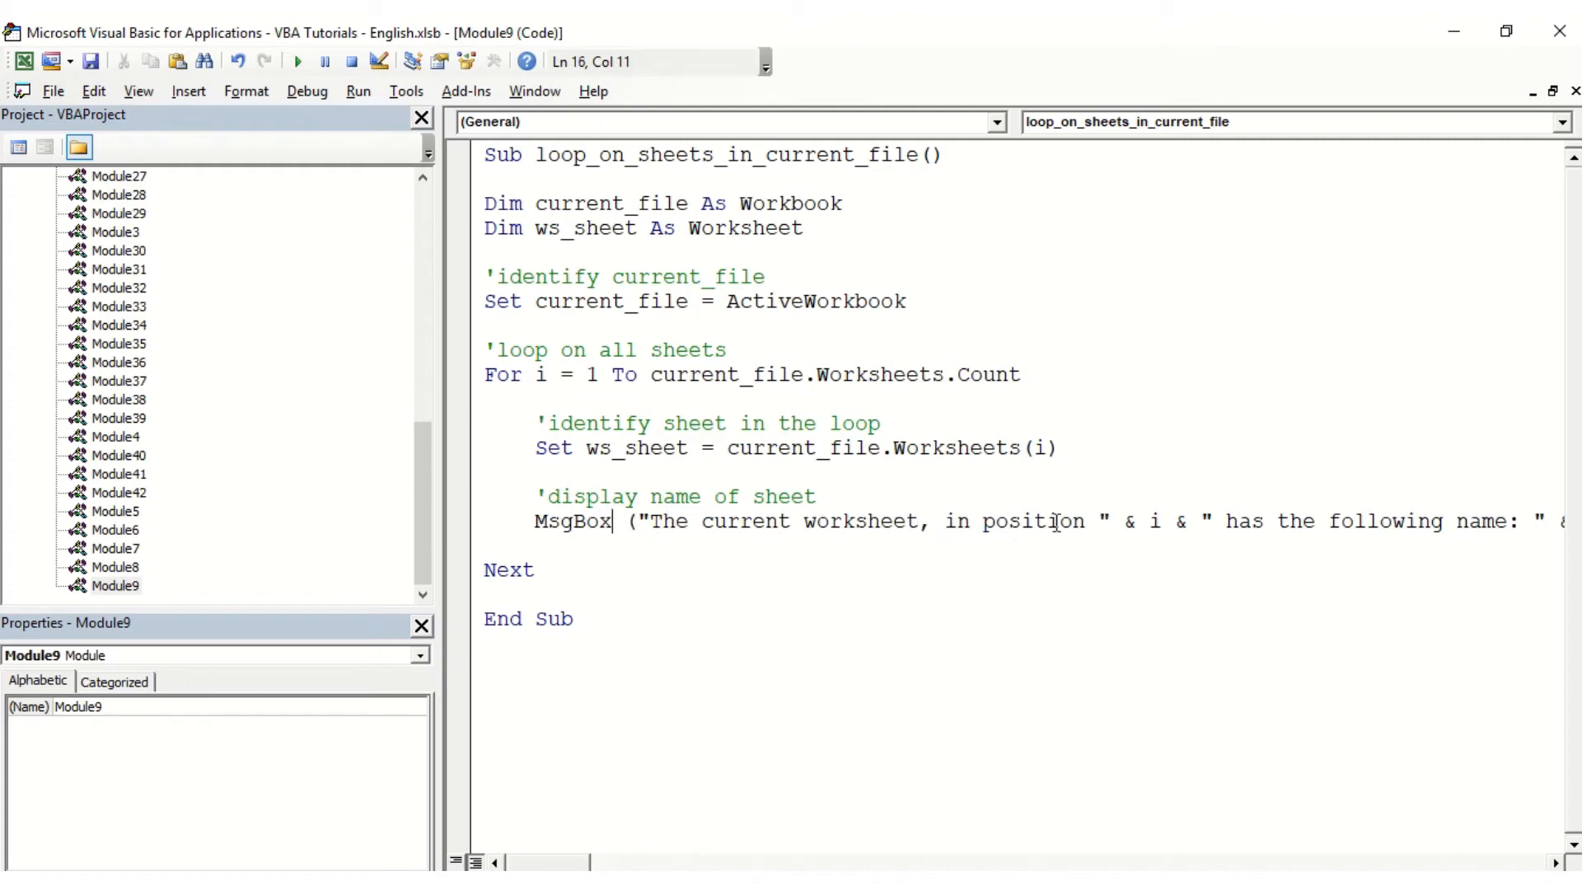
double_click(1153, 523)
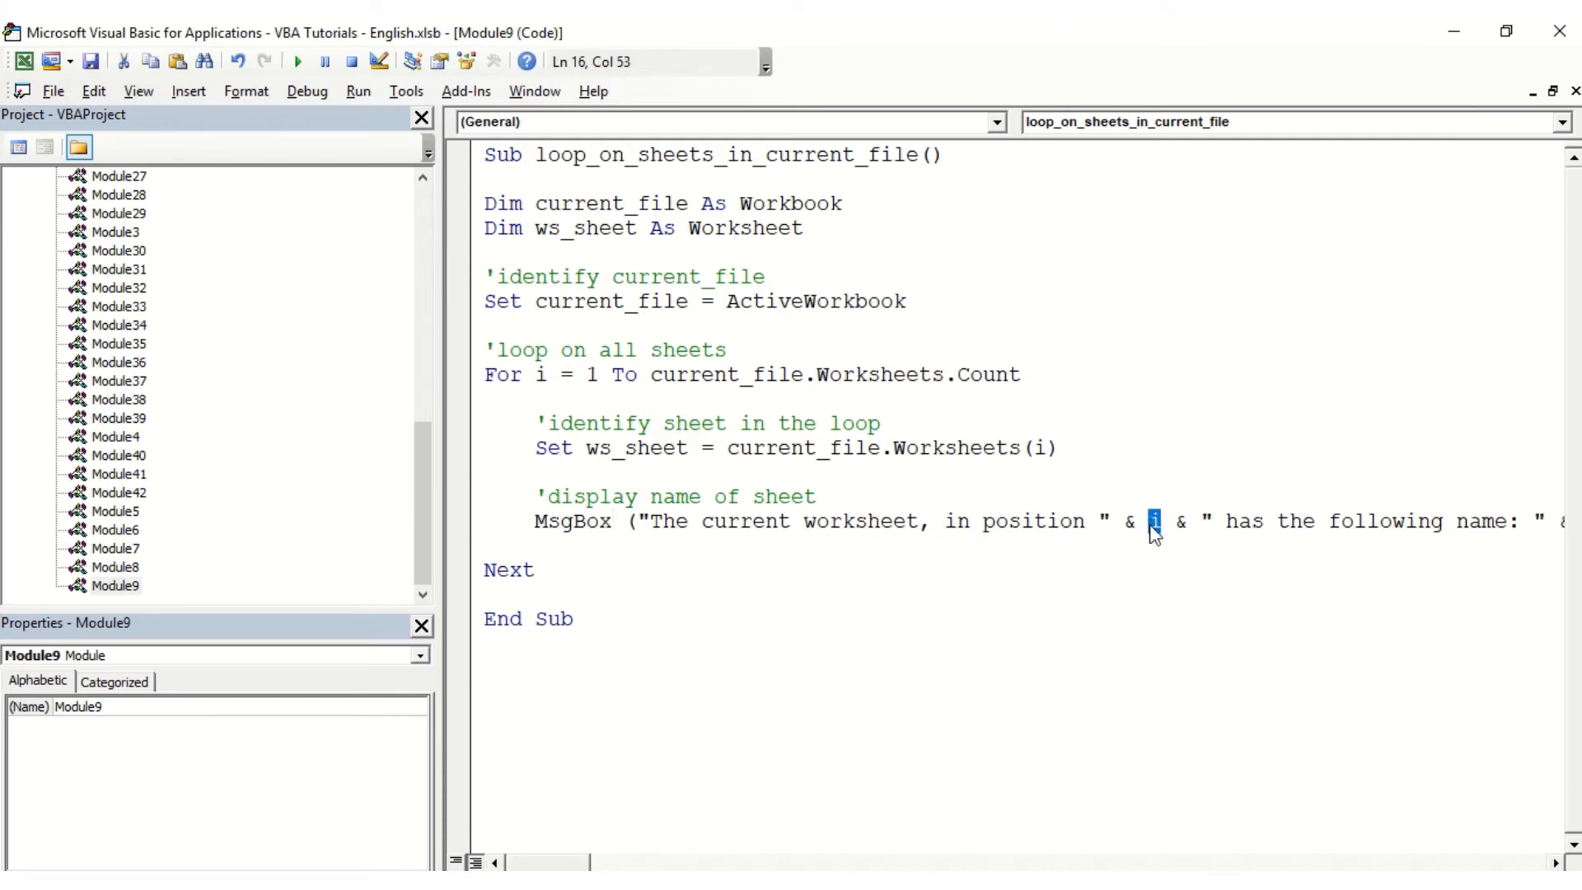
scroll("right", 3)
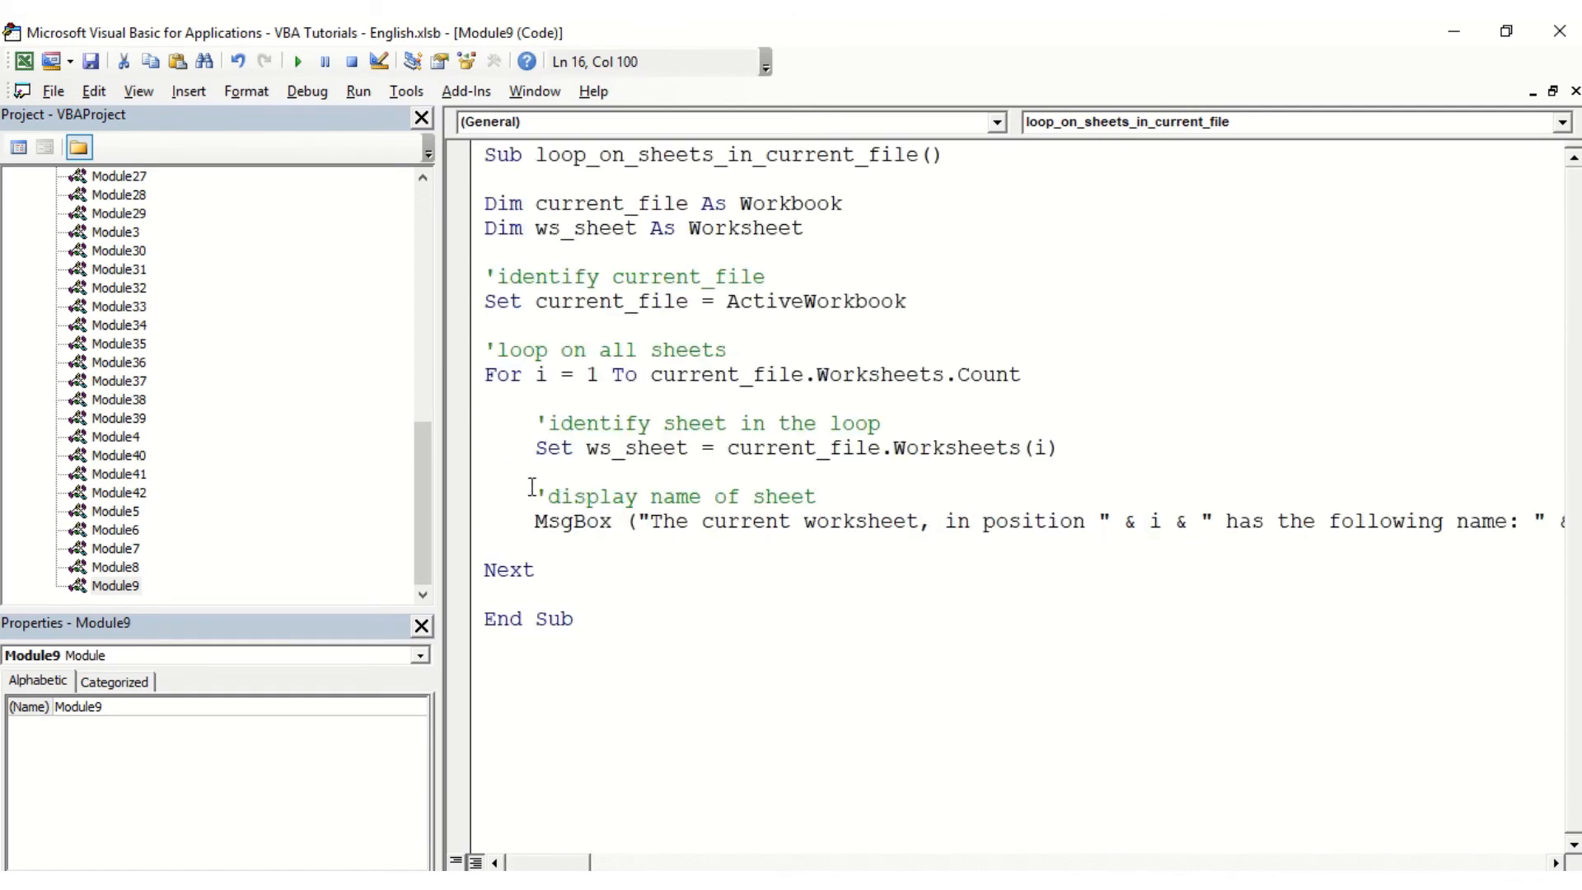
Run the macro and acknowledge each message box in turn — Sheet1, Sheet2, Sheet4, Home and finally Sheet5
left_click(501, 202)
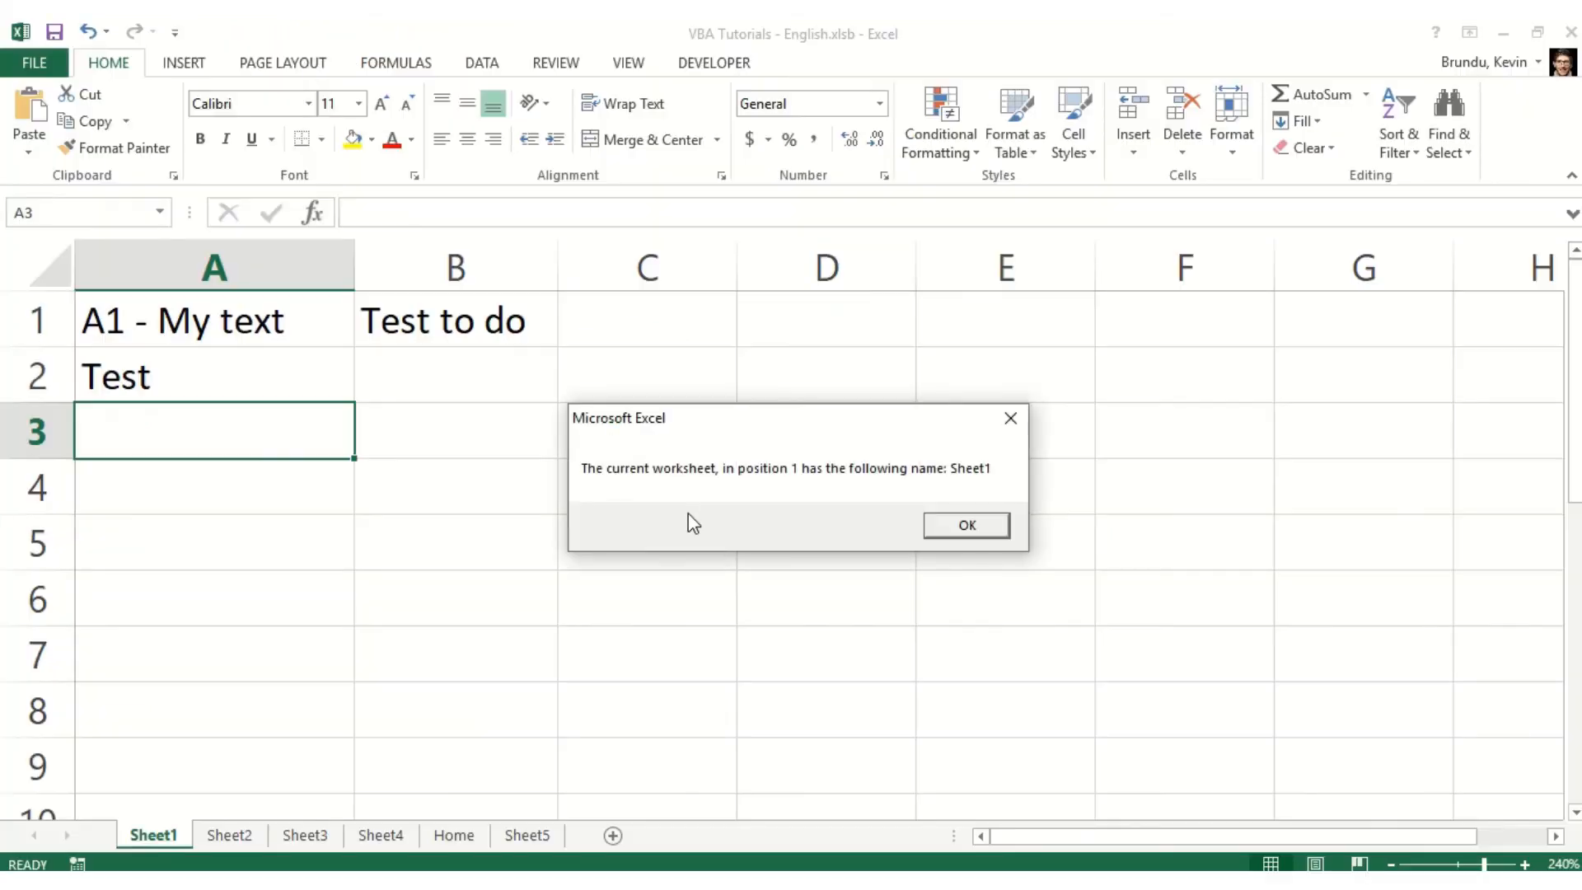
mouse_move(966, 483)
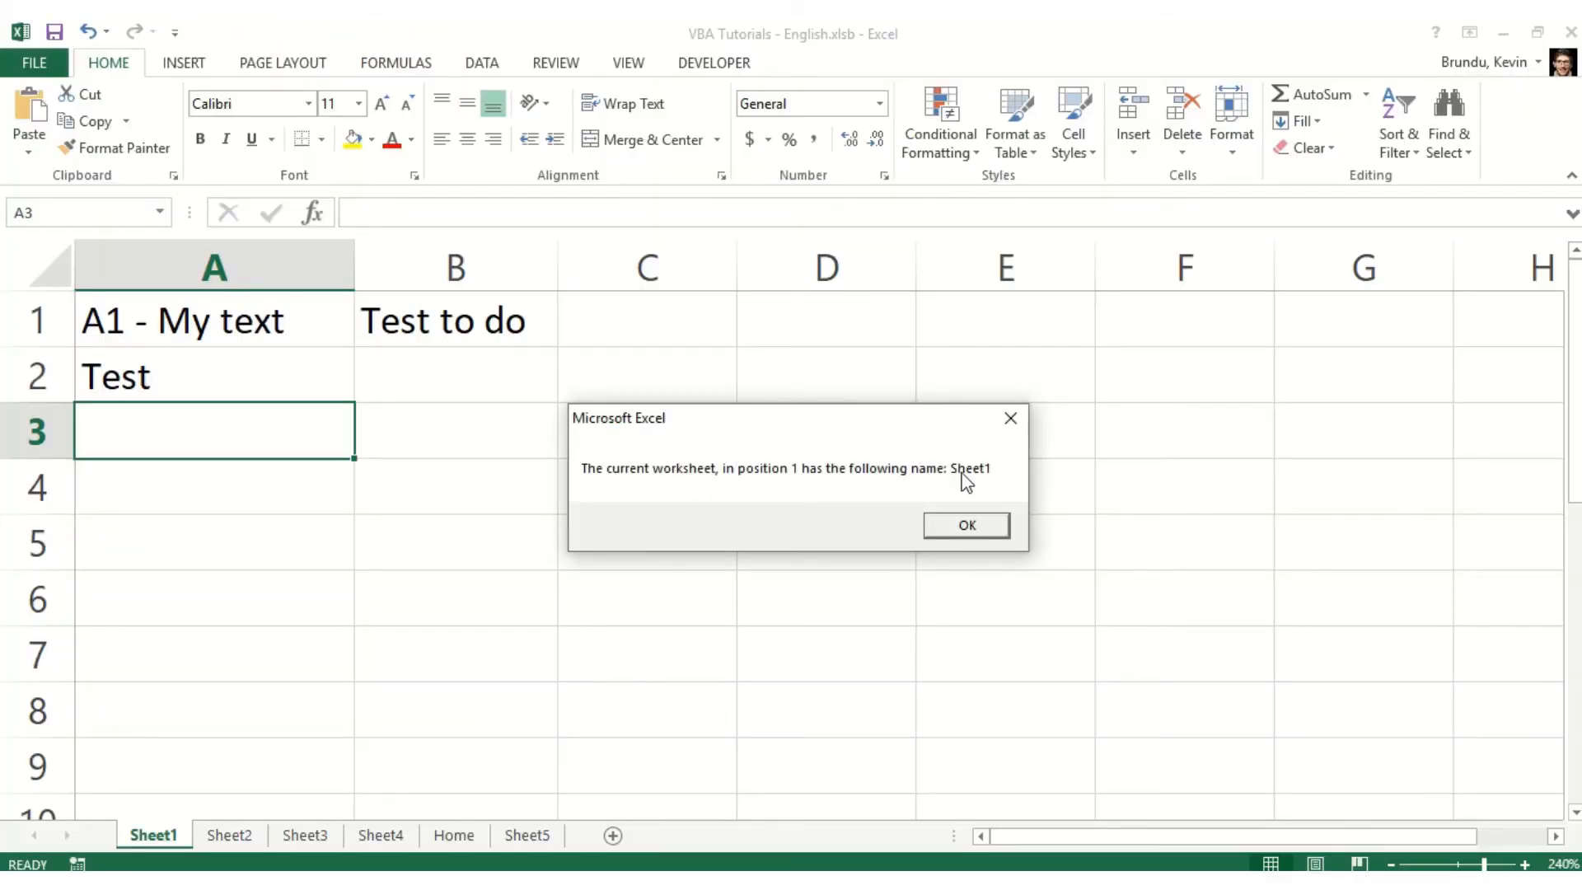
left_click(965, 524)
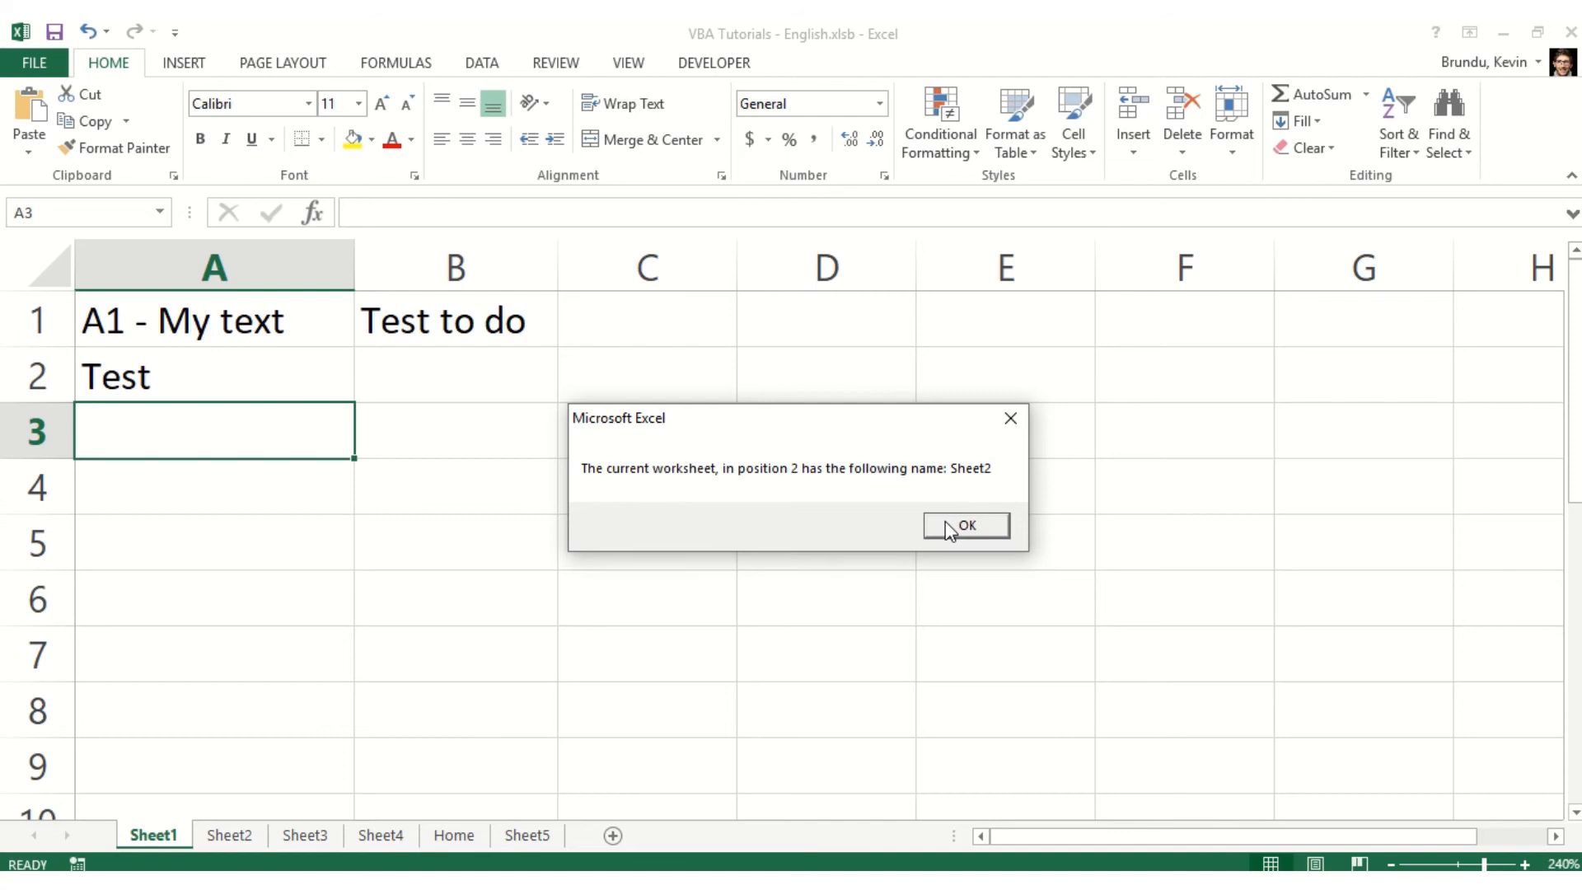
left_click(966, 526)
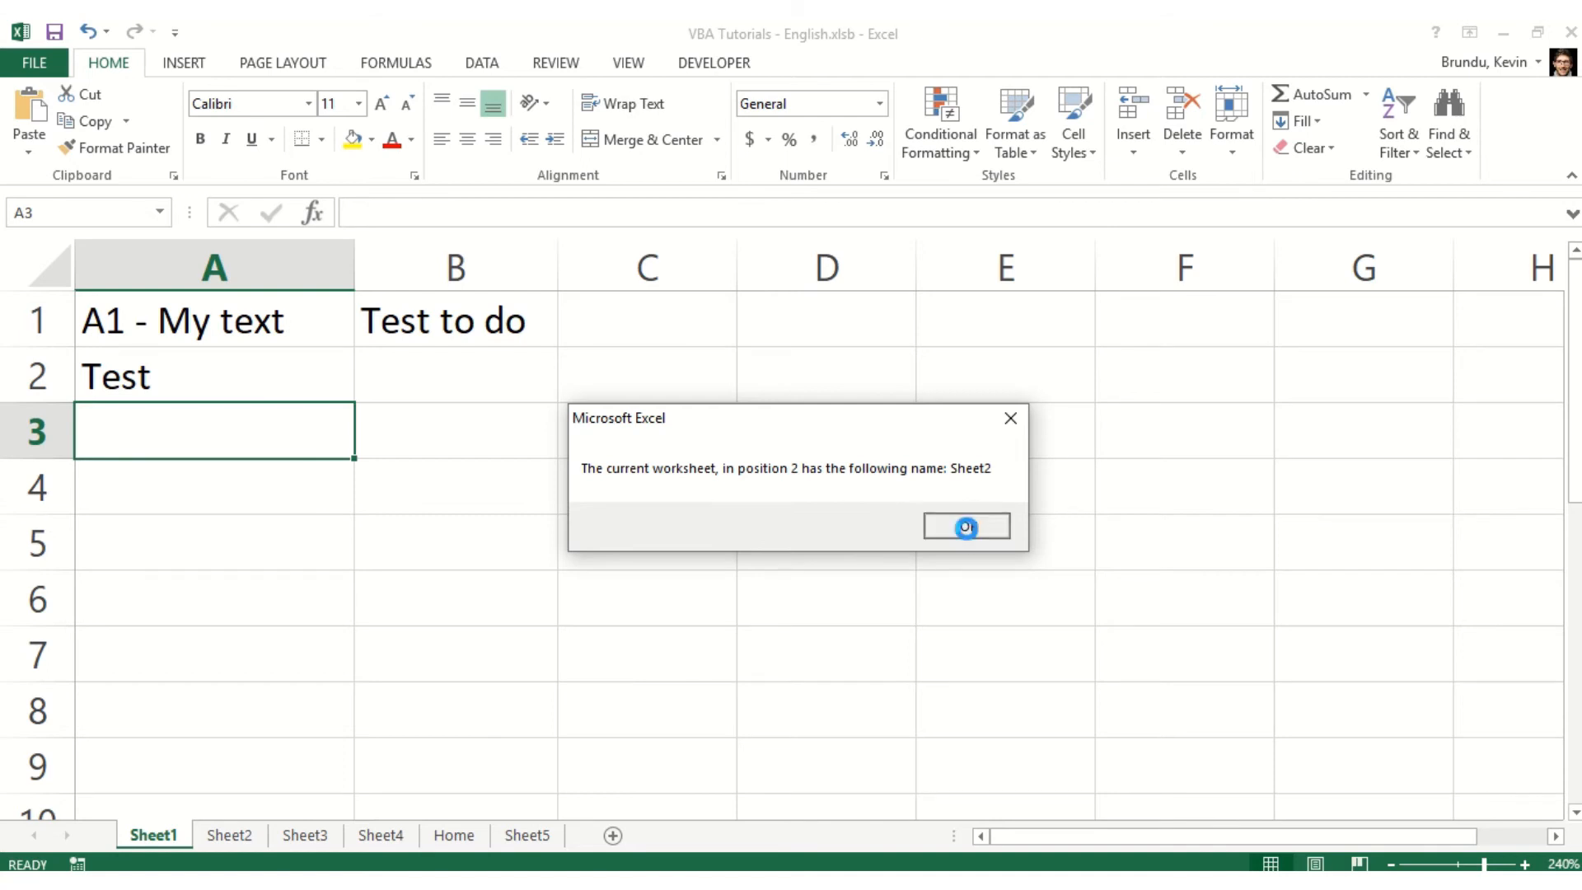
left_click(966, 526)
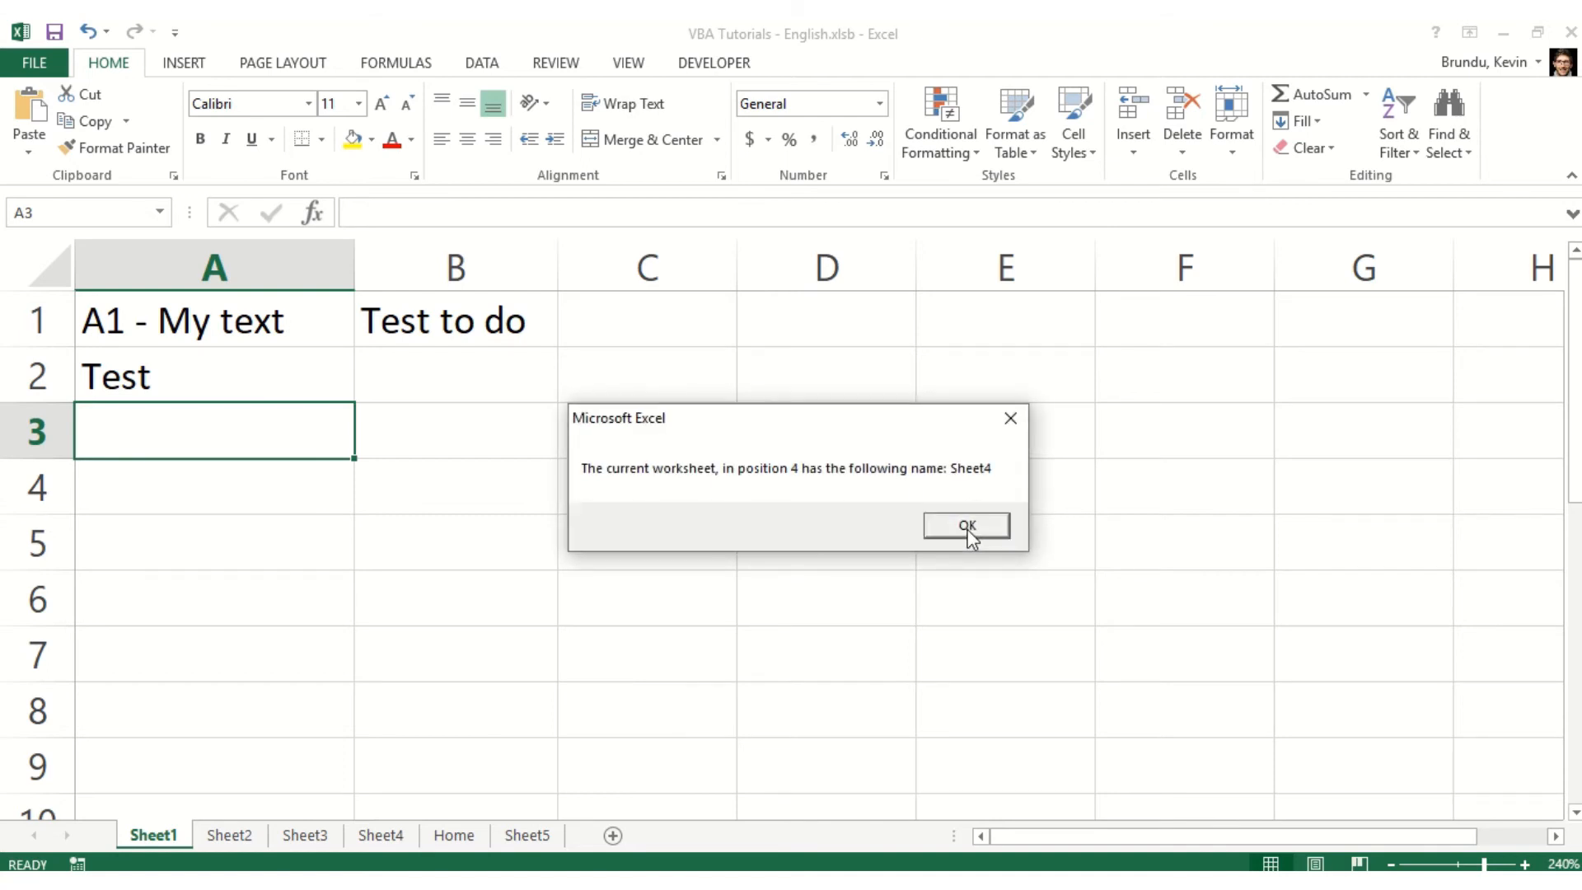
left_click(964, 525)
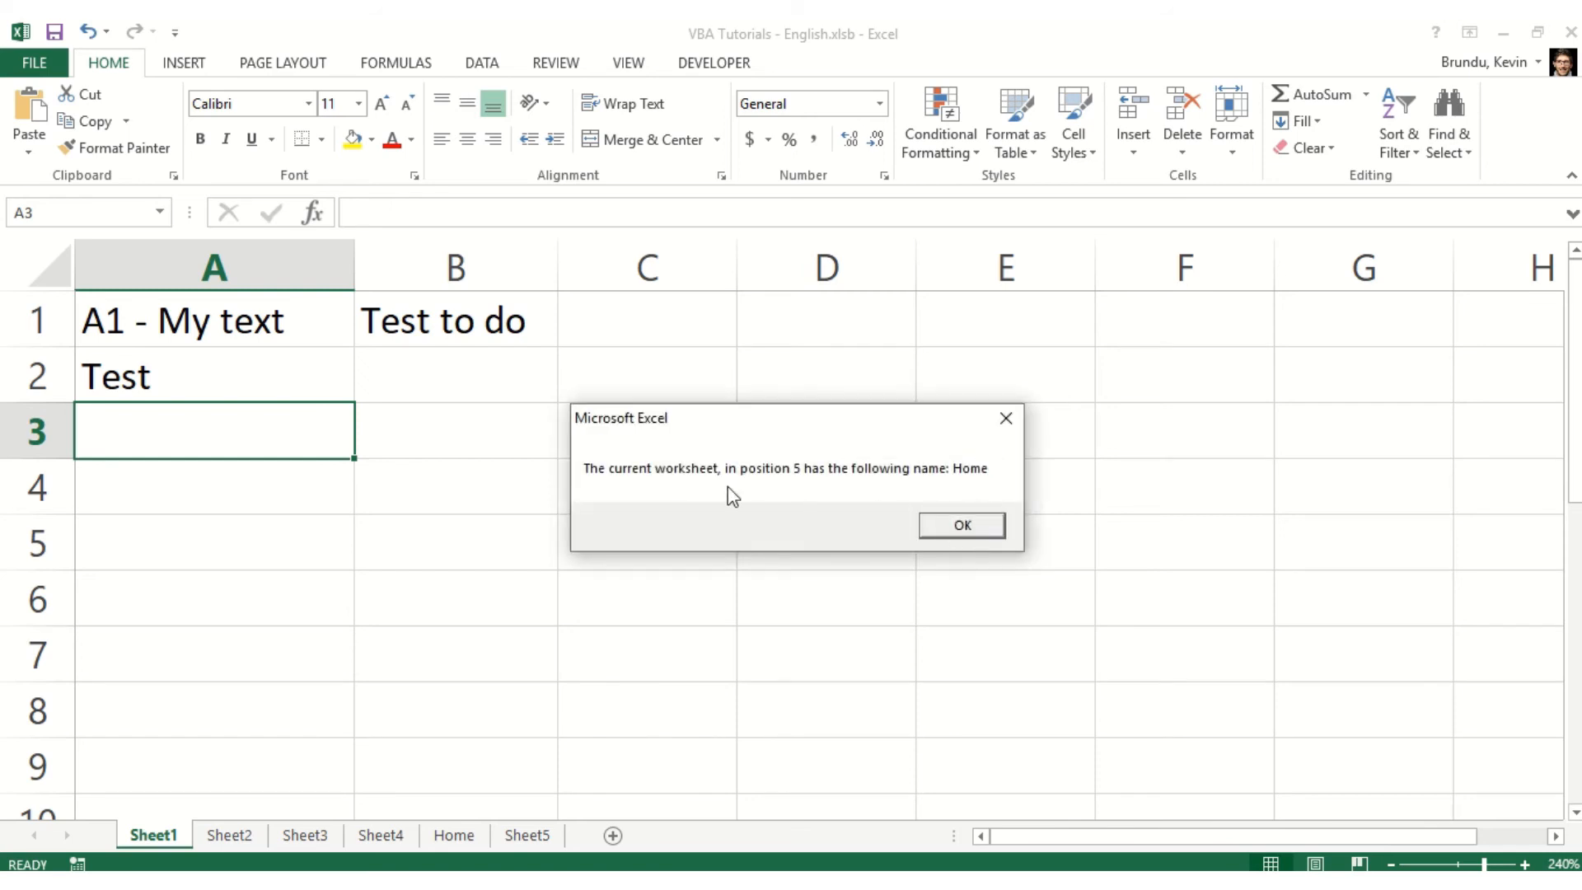
mouse_move(1005, 473)
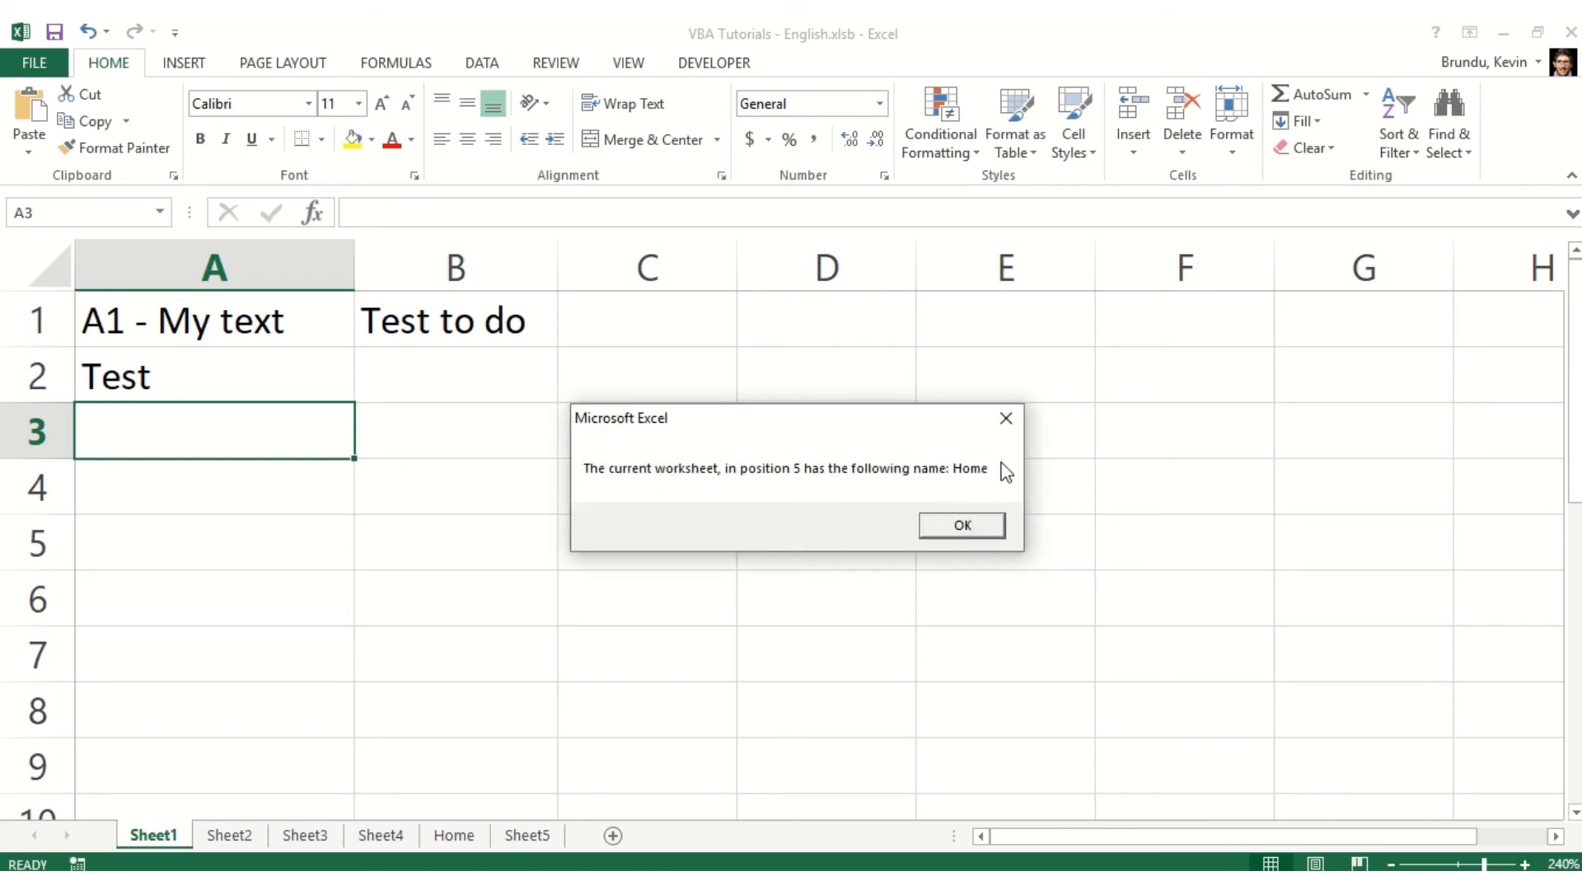
left_click(960, 524)
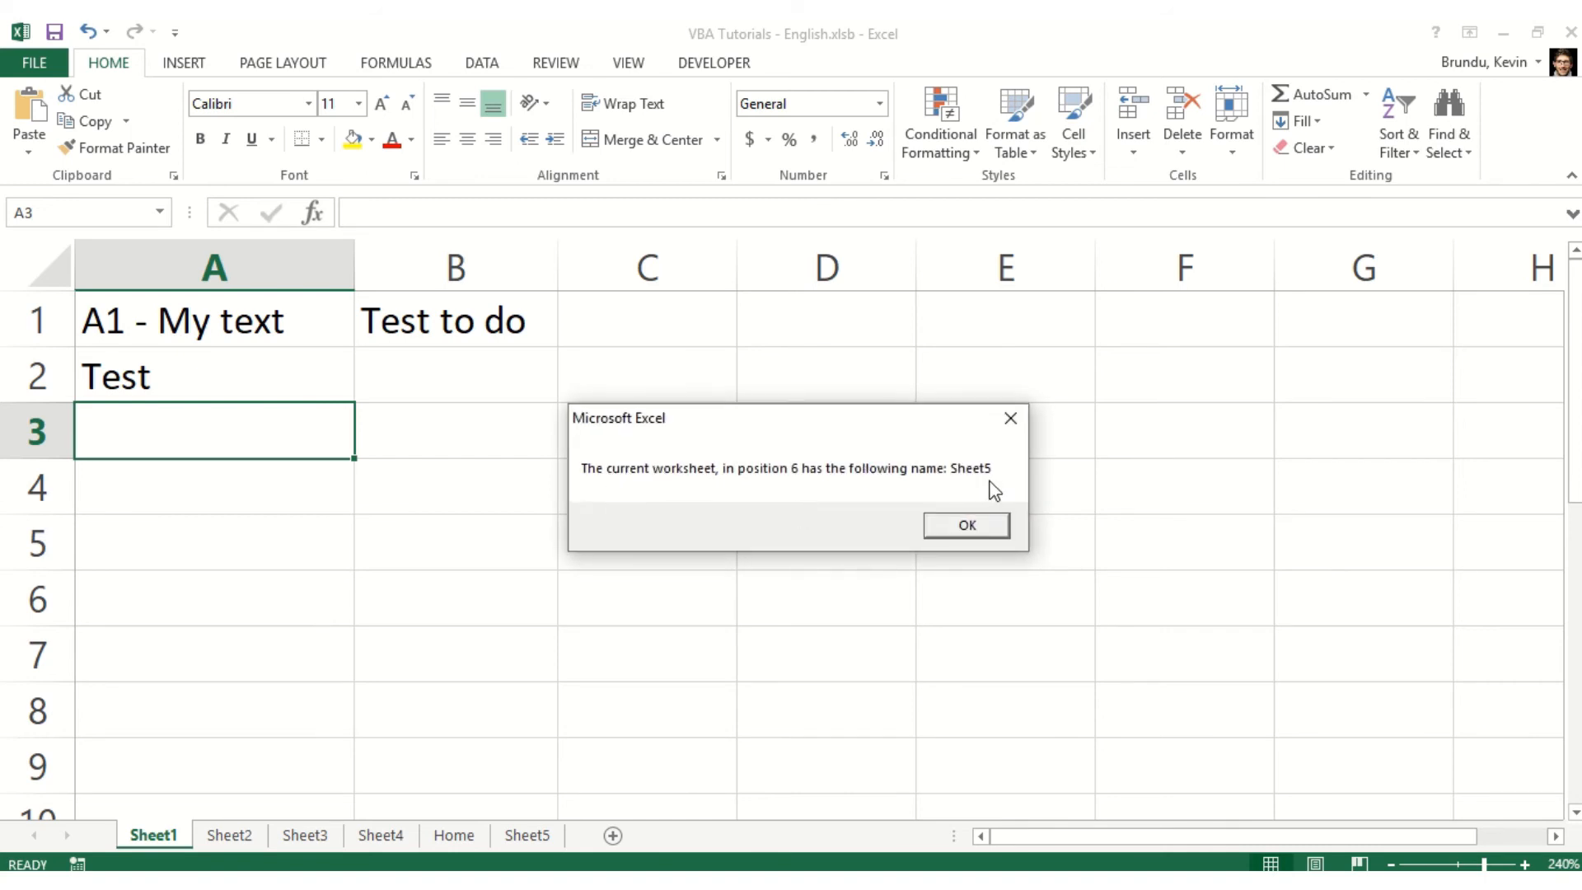
mouse_move(788, 554)
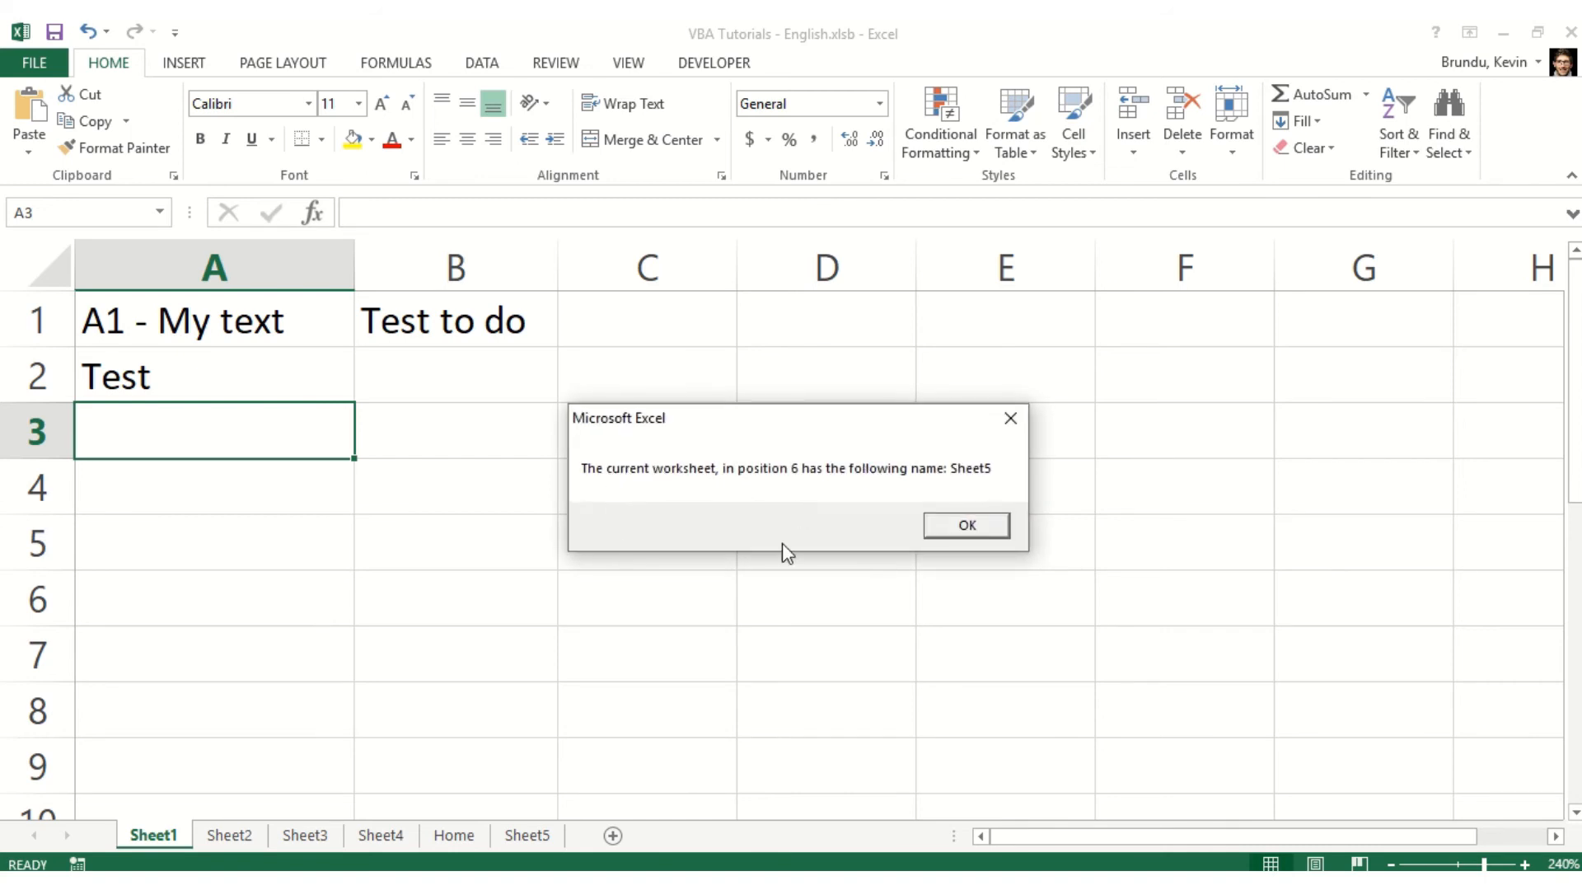
left_click(964, 525)
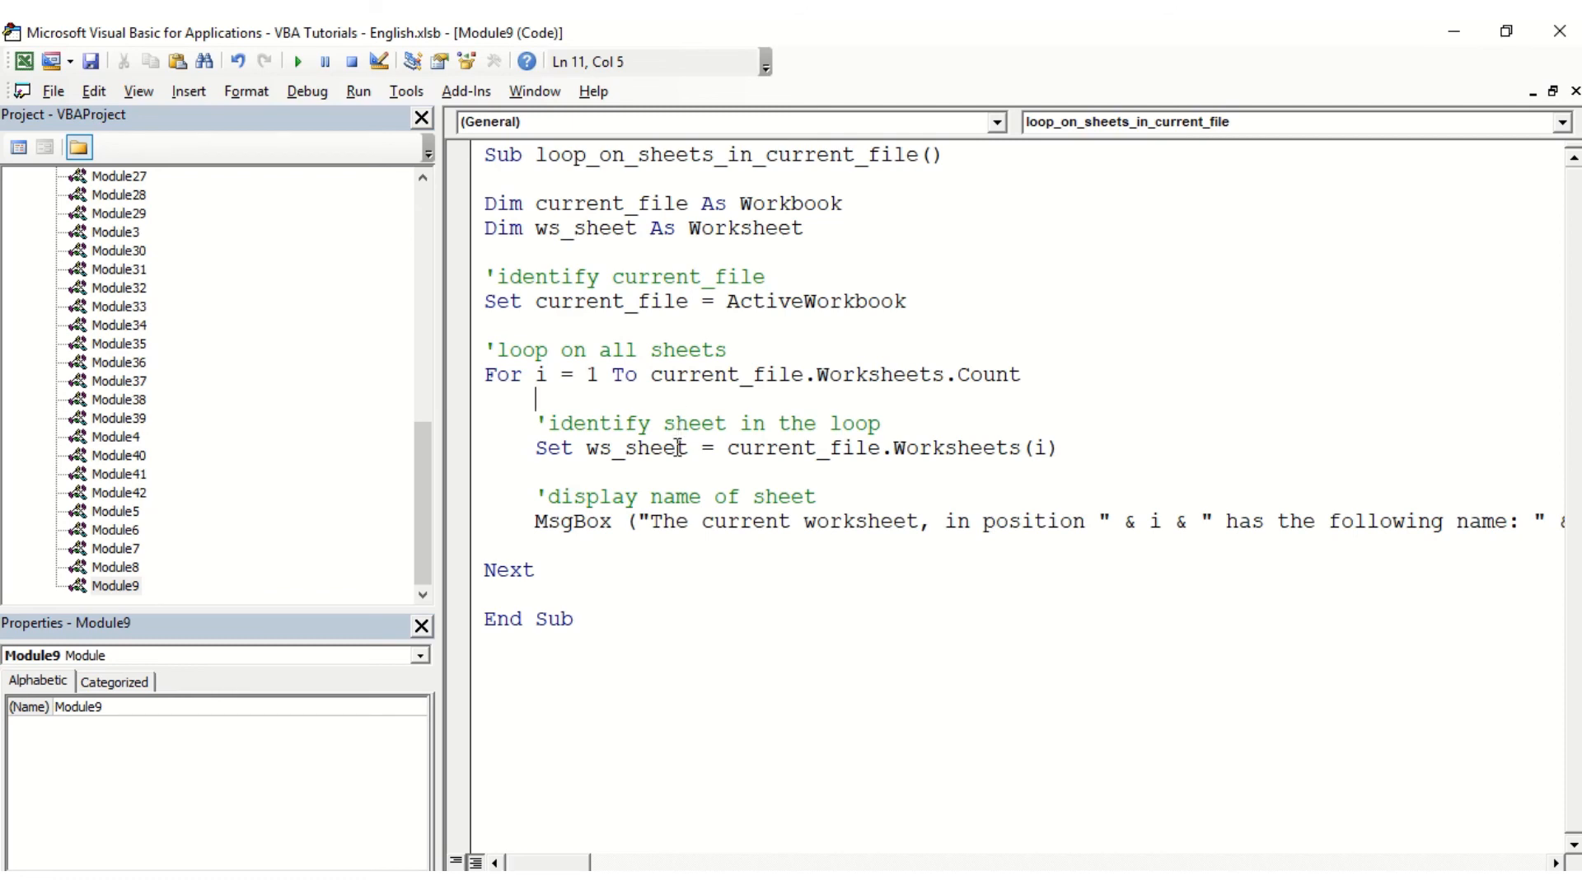
Insert a 'code here placeholder comment inside the loop after the Set ws_sheet line
left_click(848, 473)
type("'")
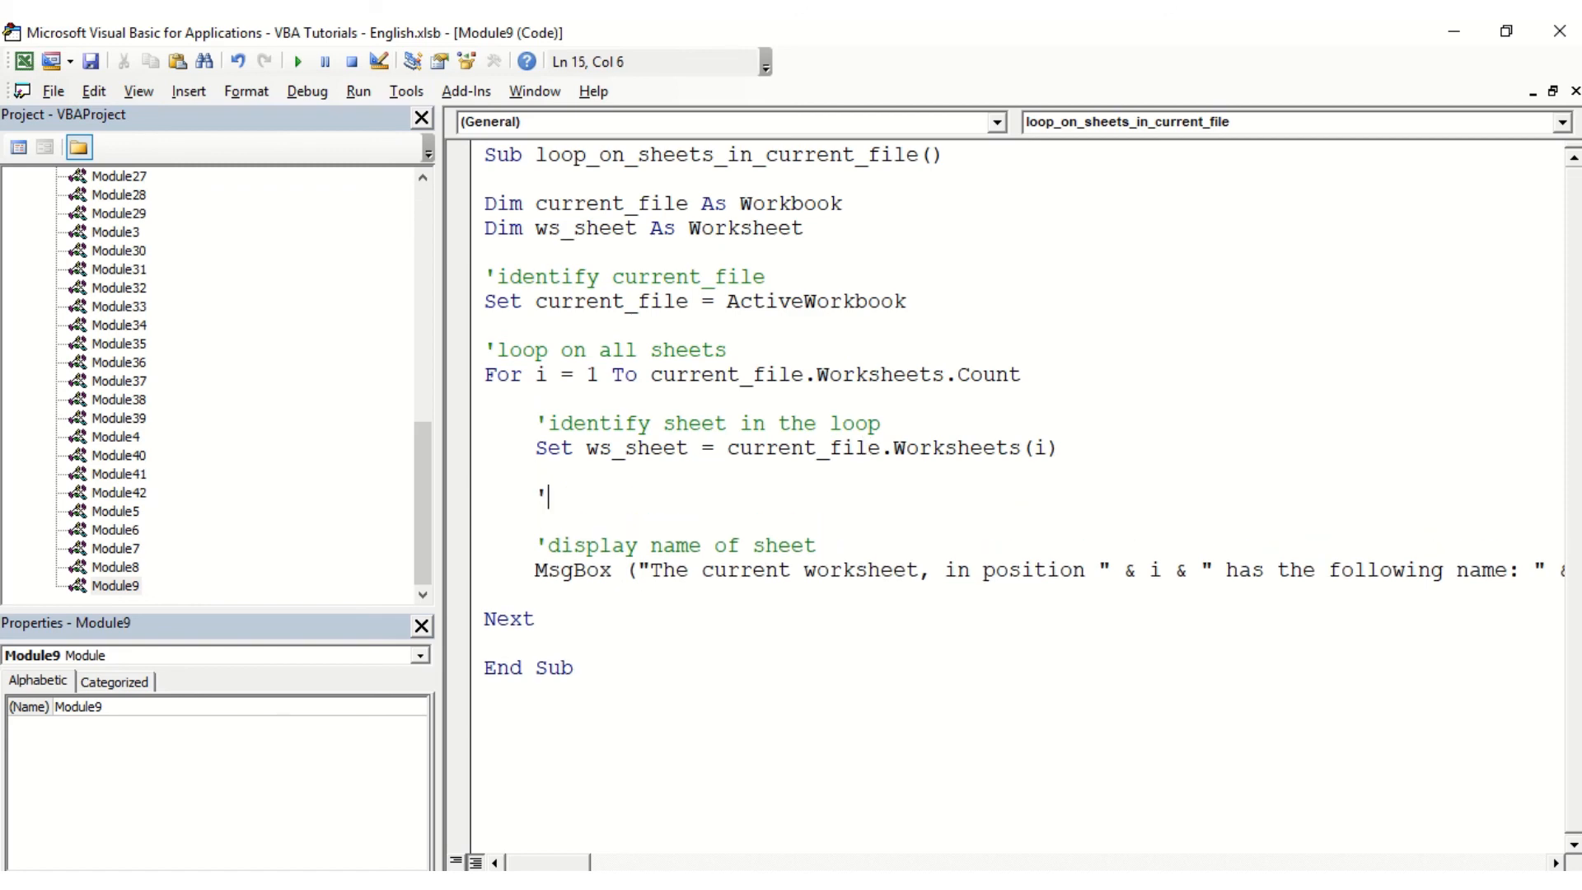
type("code here")
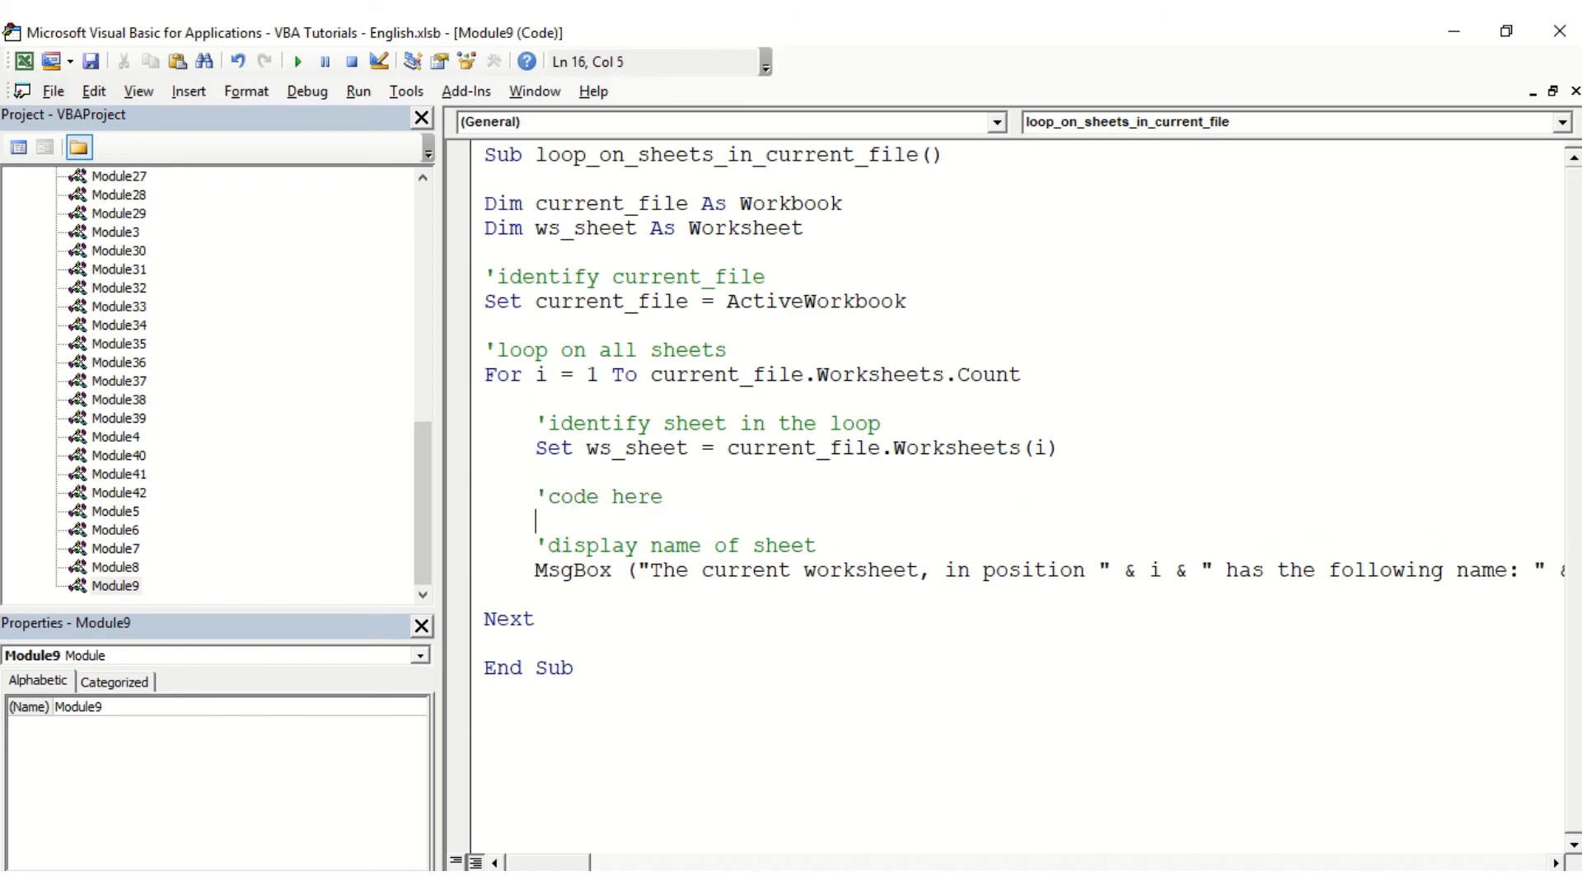